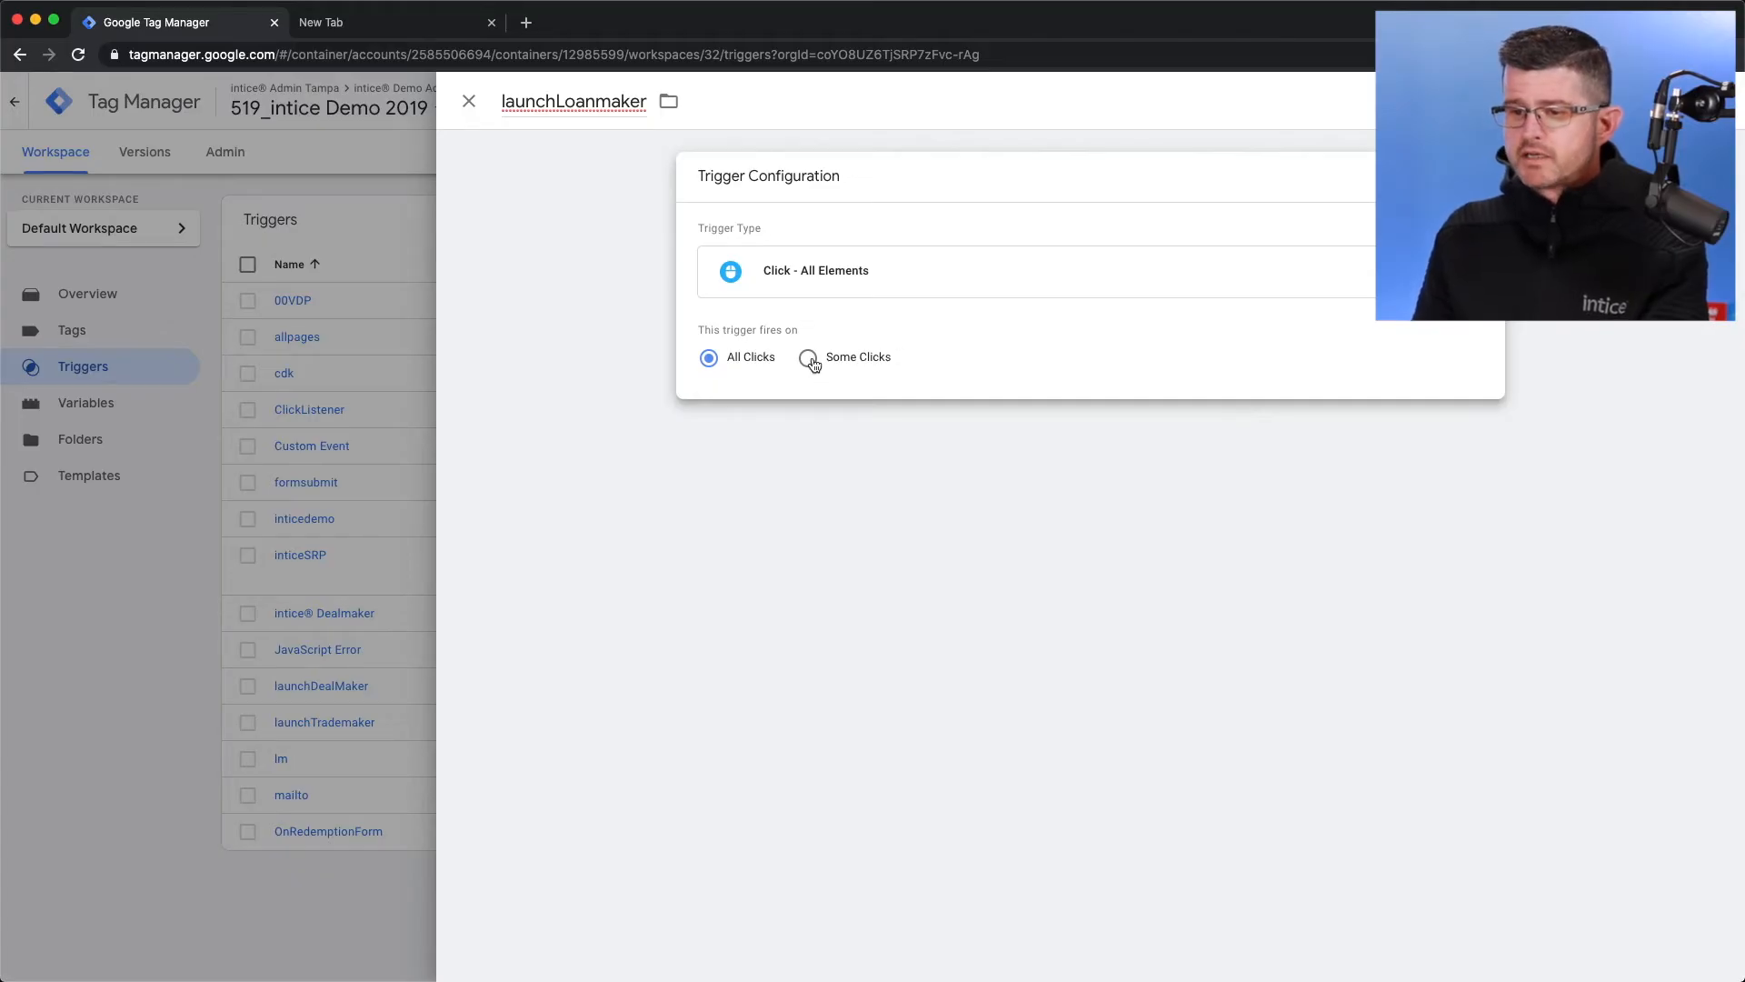
# Set the launchLoanmaker trigger to fire on Some Clicks with a Form URL condition
pyautogui.click(809, 357)
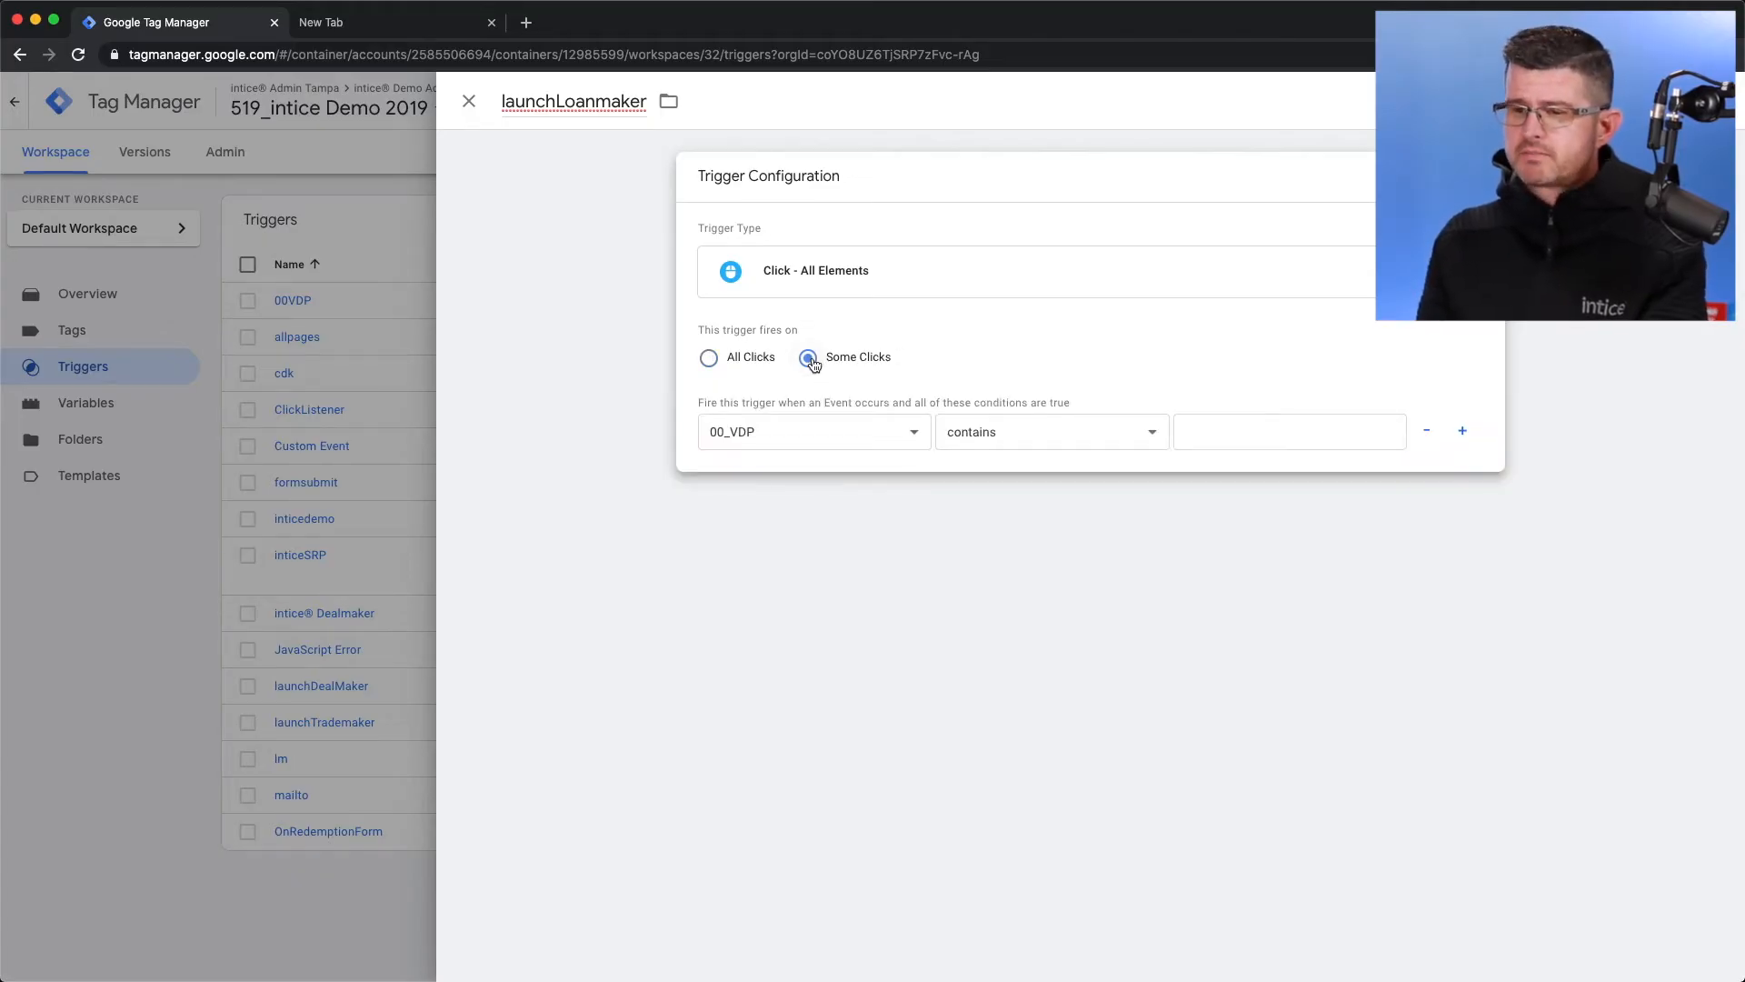
pyautogui.click(813, 432)
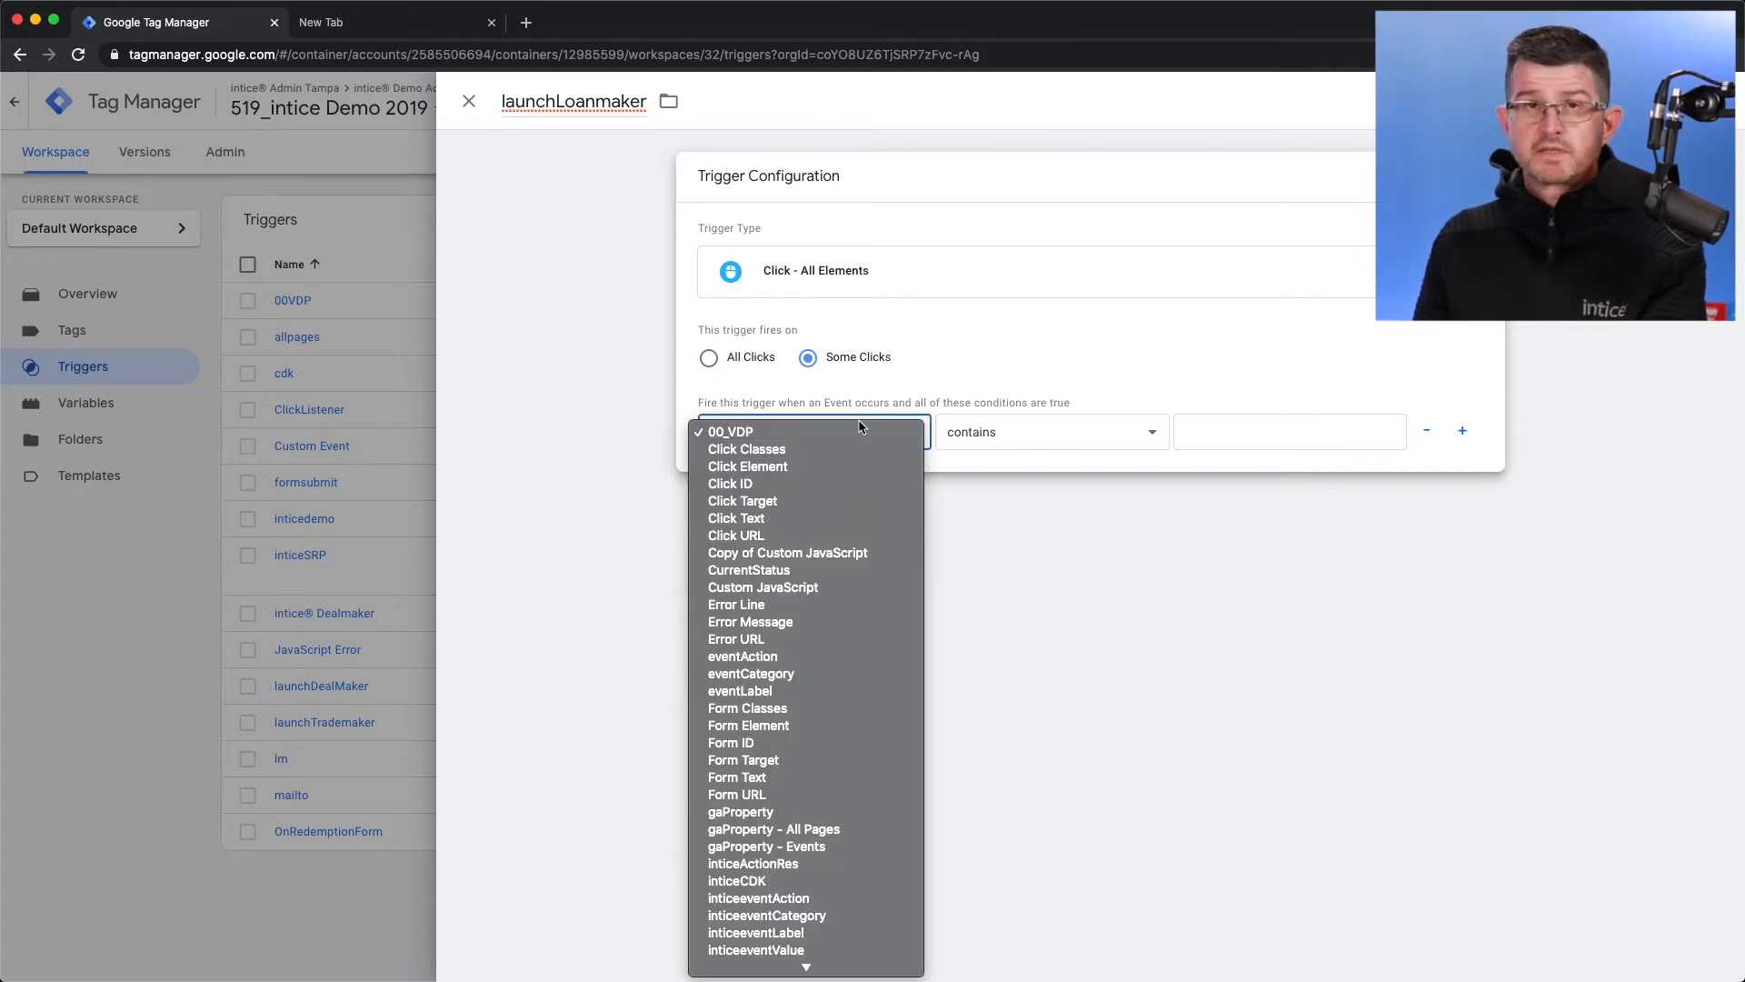
pyautogui.moveTo(738, 794)
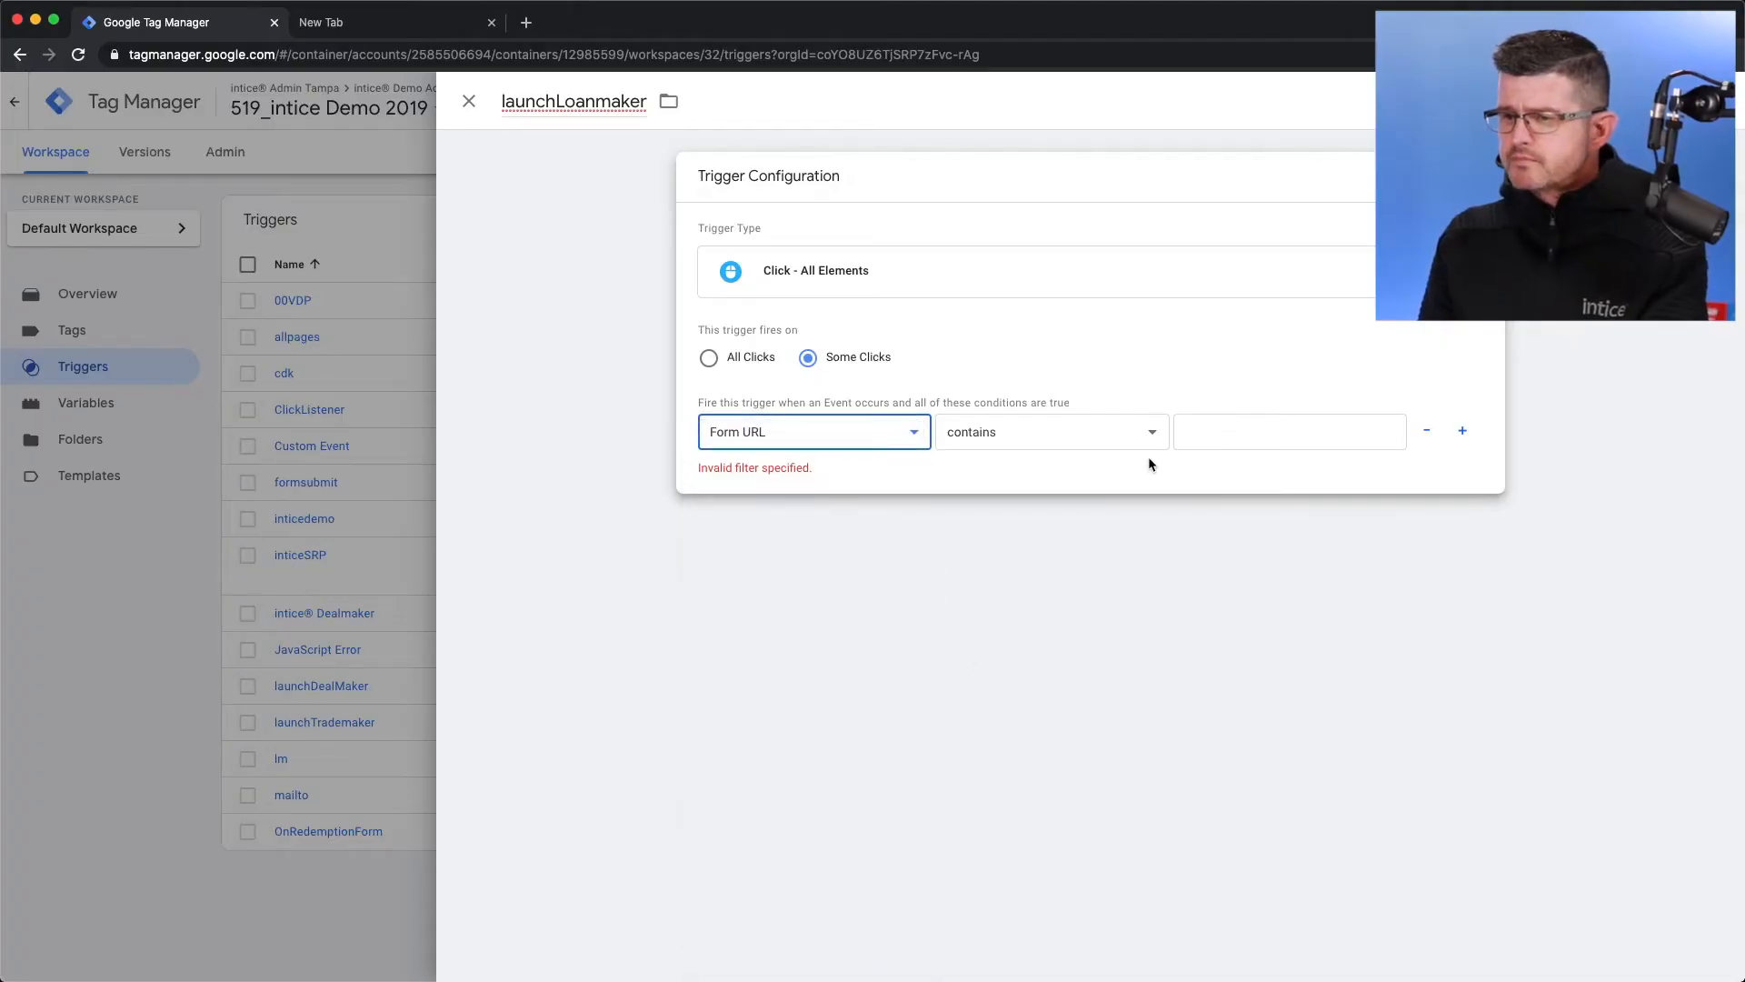
pyautogui.moveTo(409, 35)
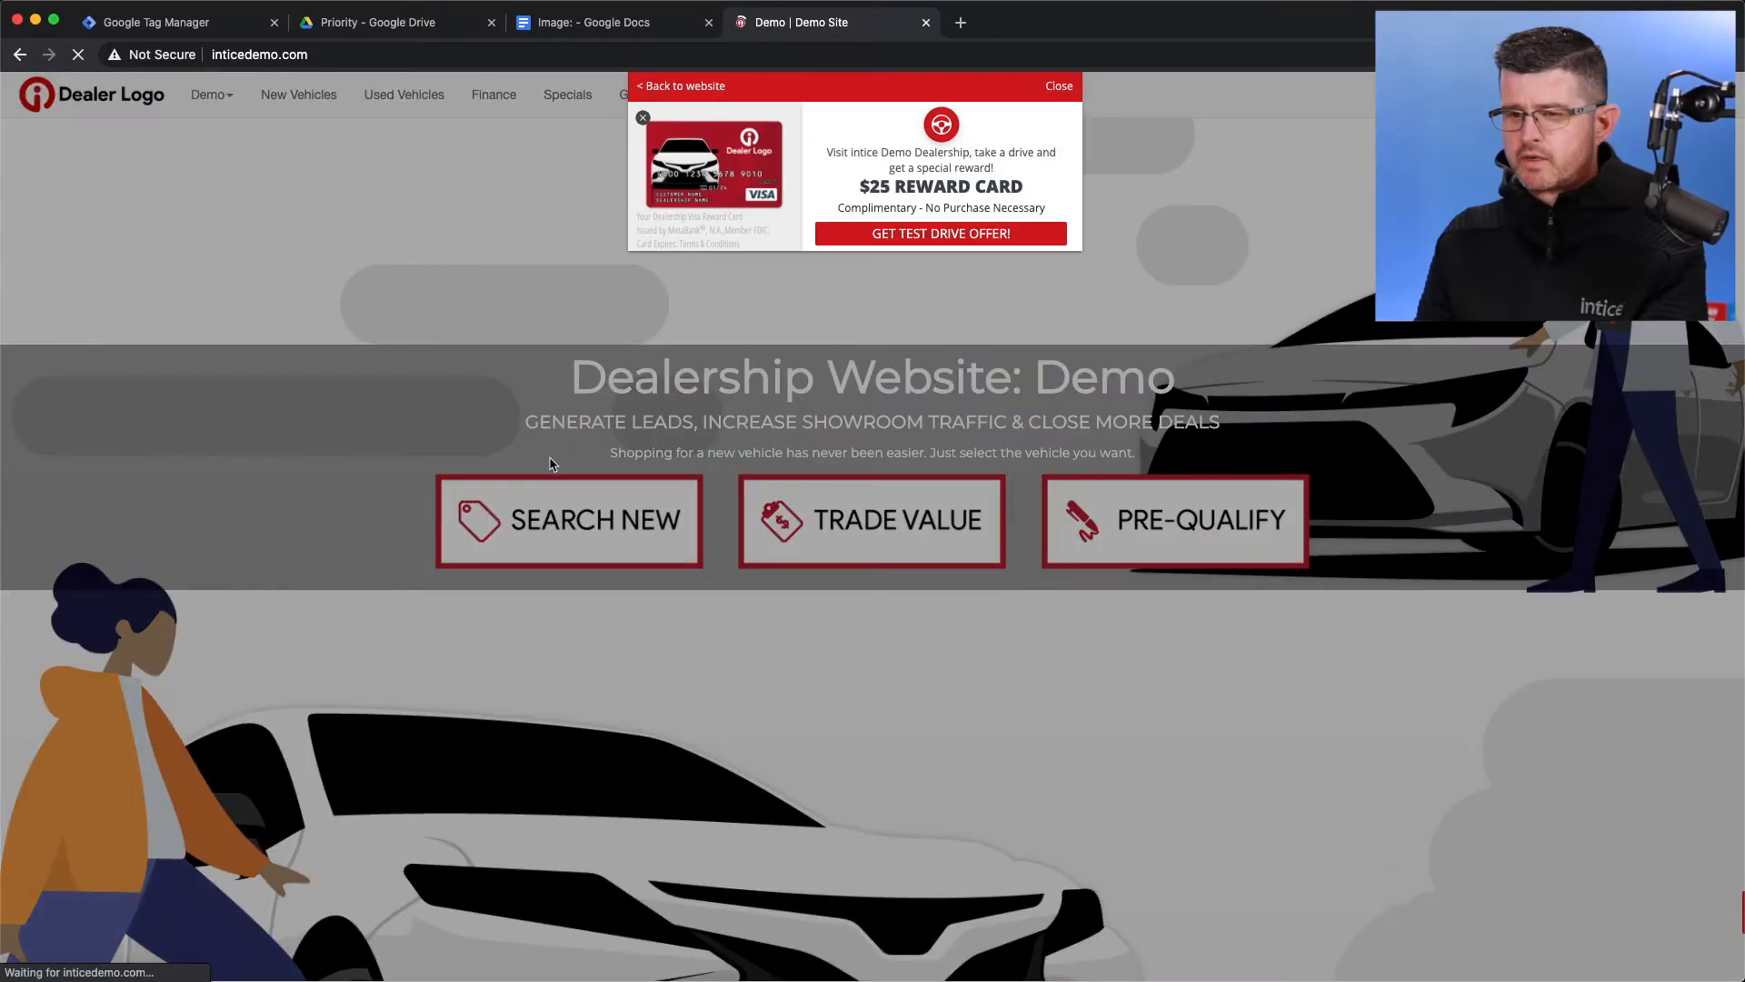
# Check the demo site's inventory page and the Google Docs notes, then return to the trigger editor
pyautogui.click(568, 520)
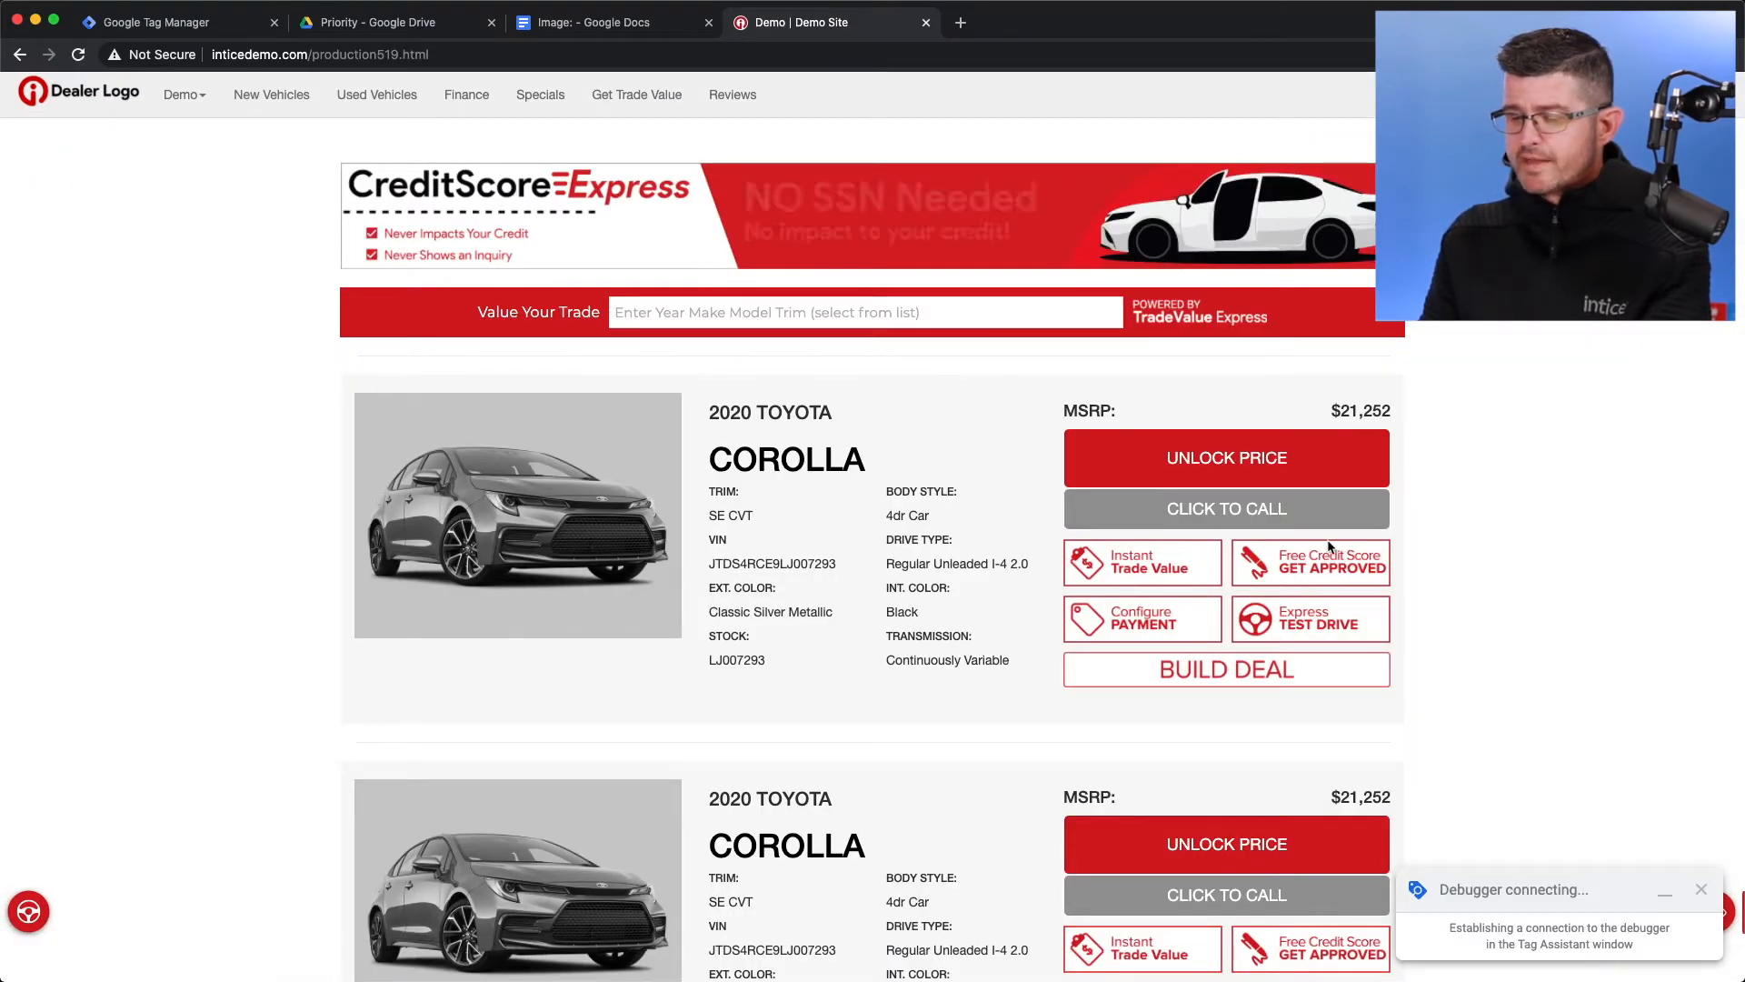
pyautogui.moveTo(539, 94)
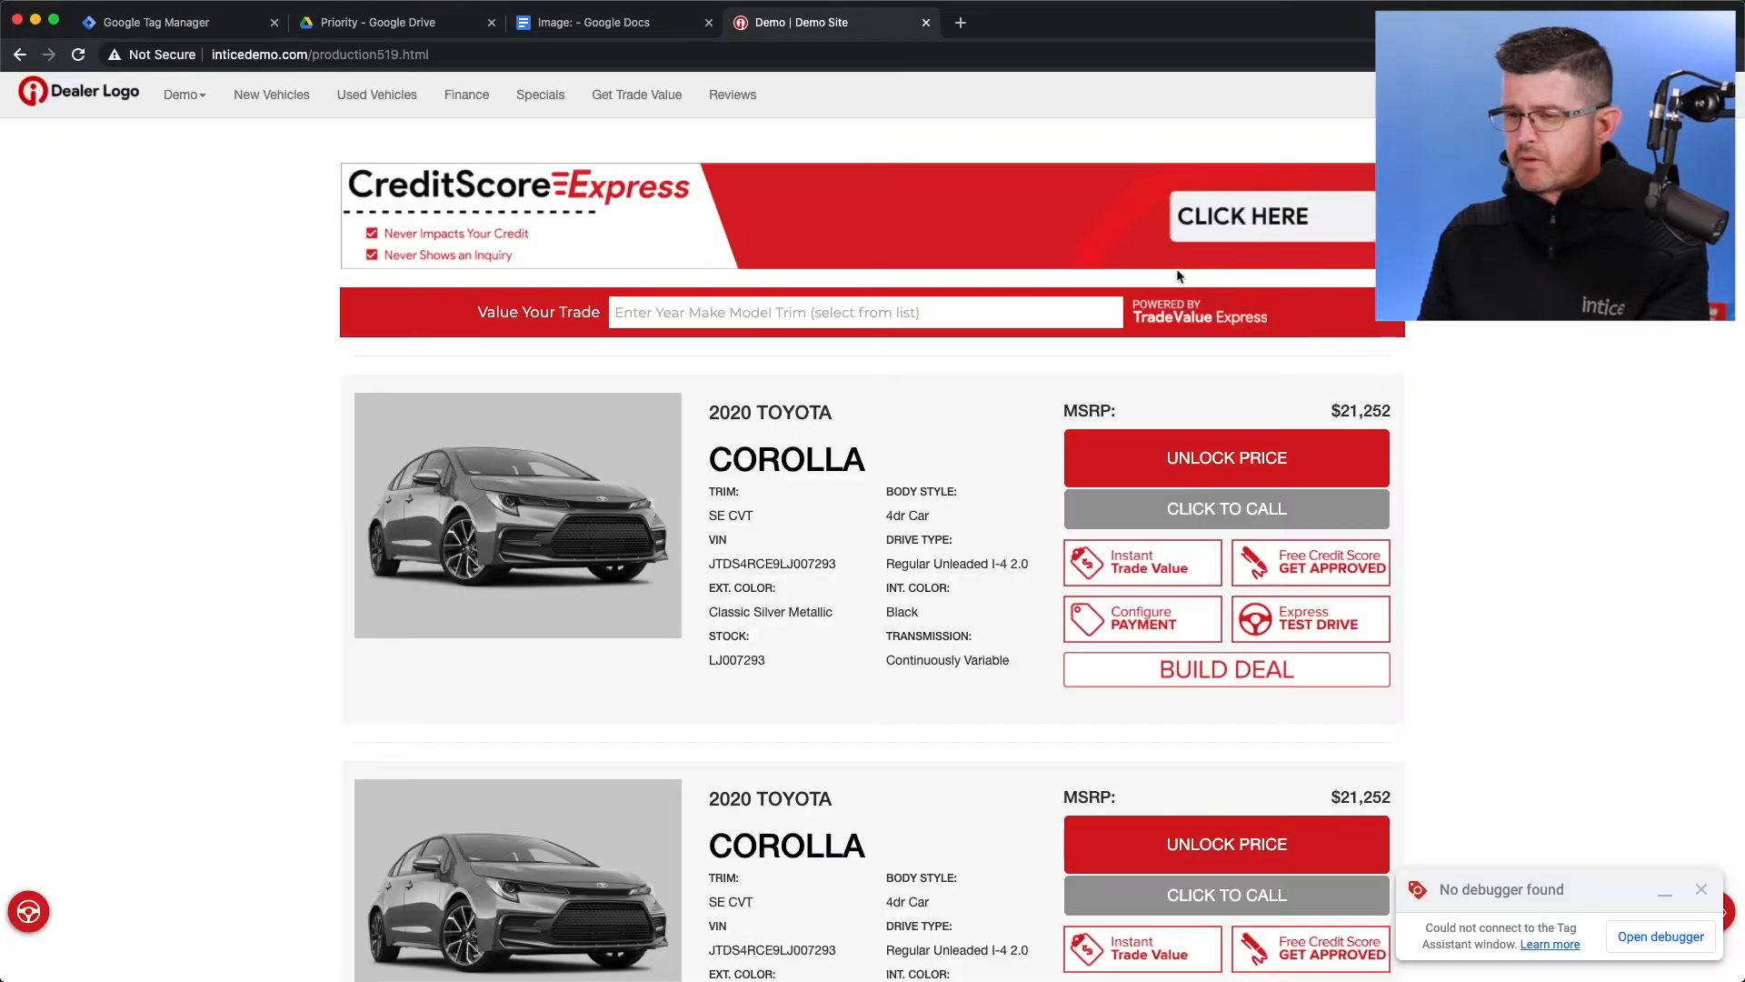
pyautogui.click(607, 21)
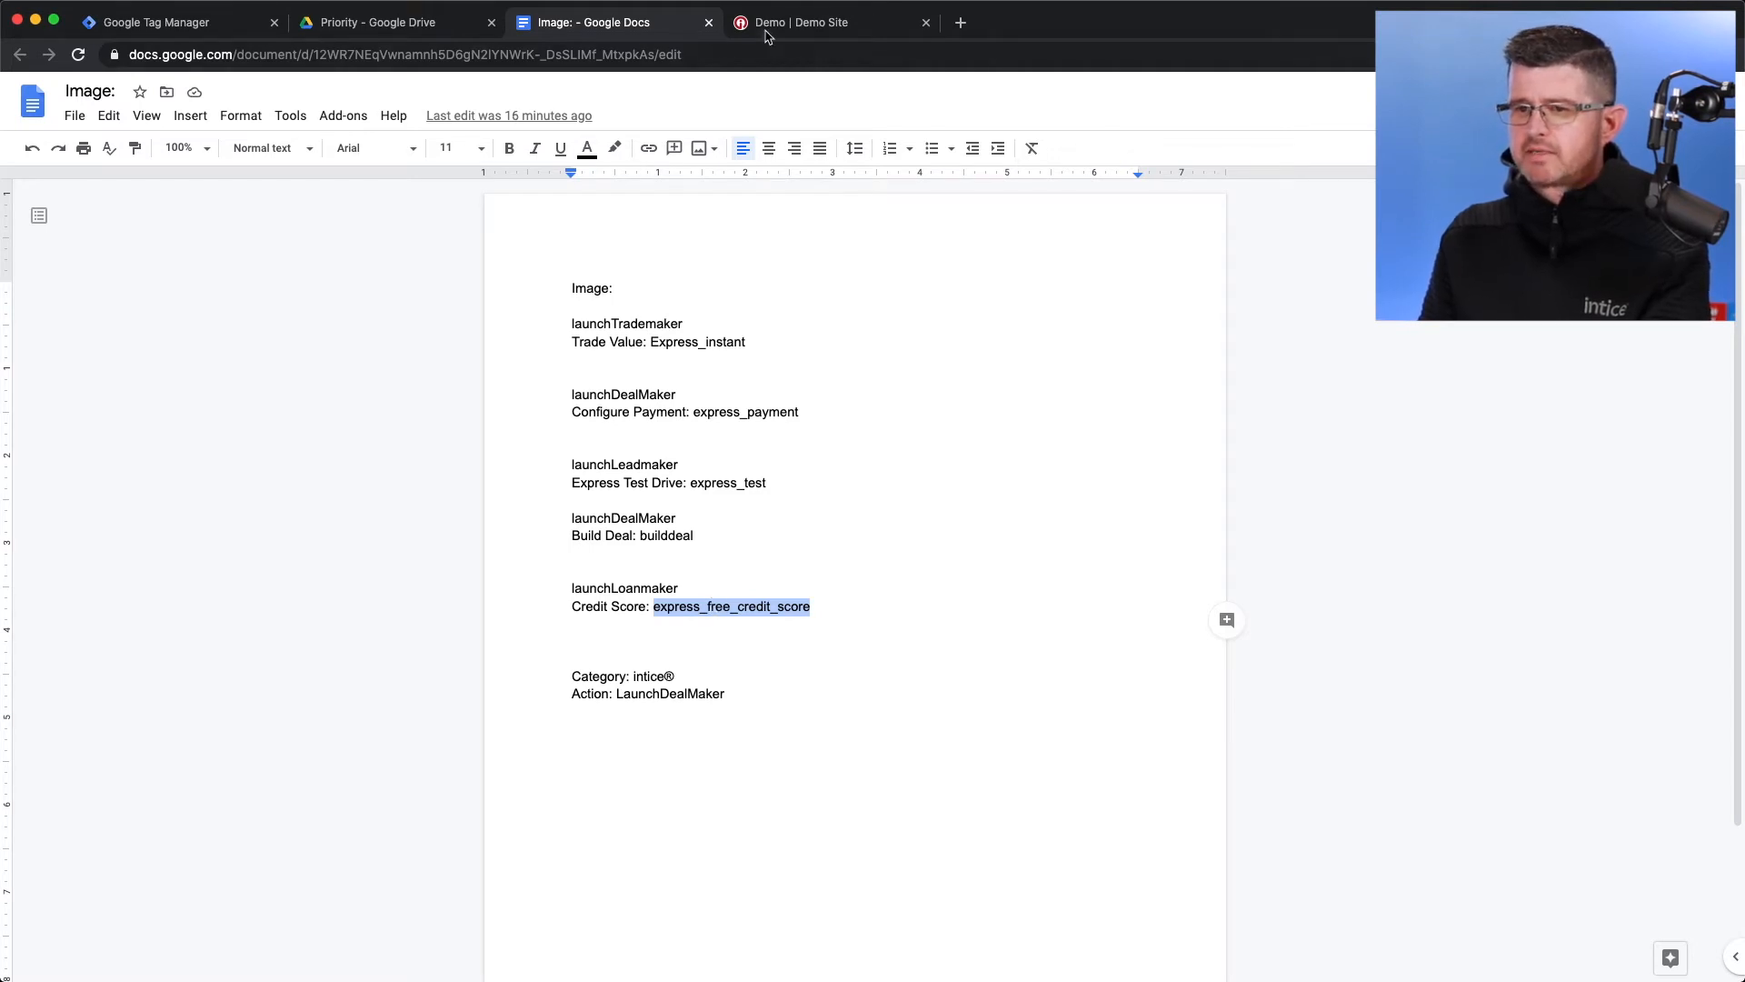
pyautogui.click(168, 22)
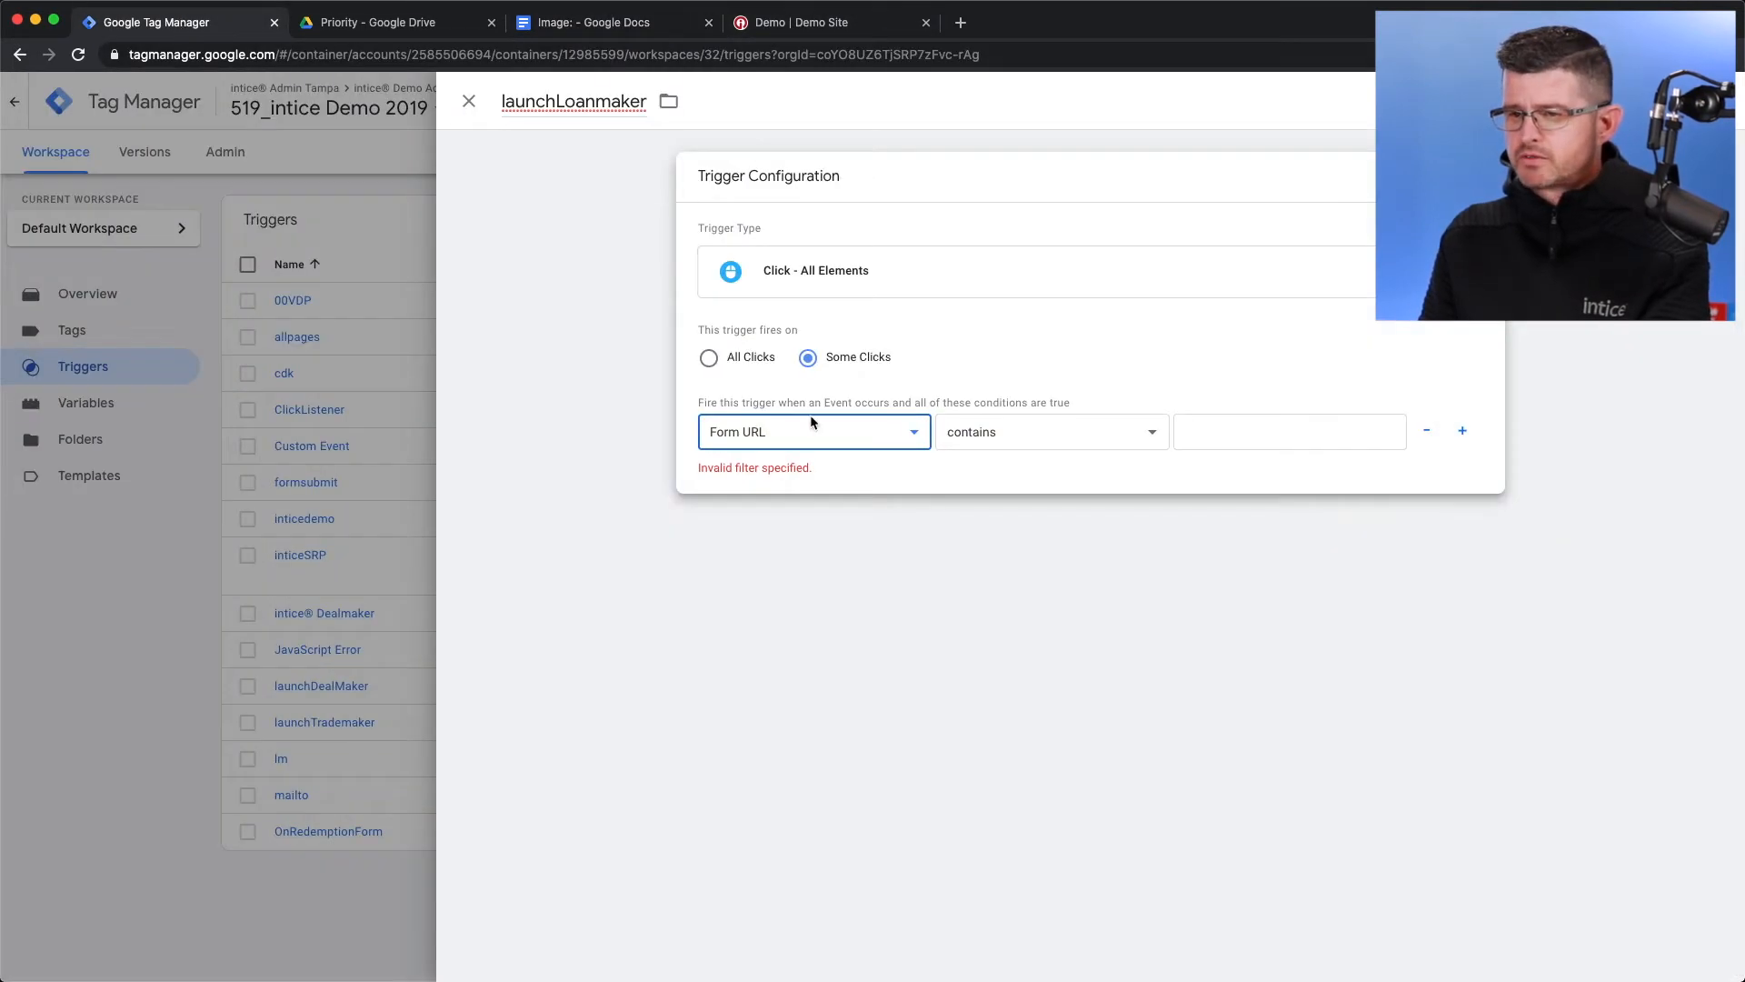
# Enter express_free_credit_score as the Form URL contains value and save the trigger
pyautogui.write('express_free_credit_score')
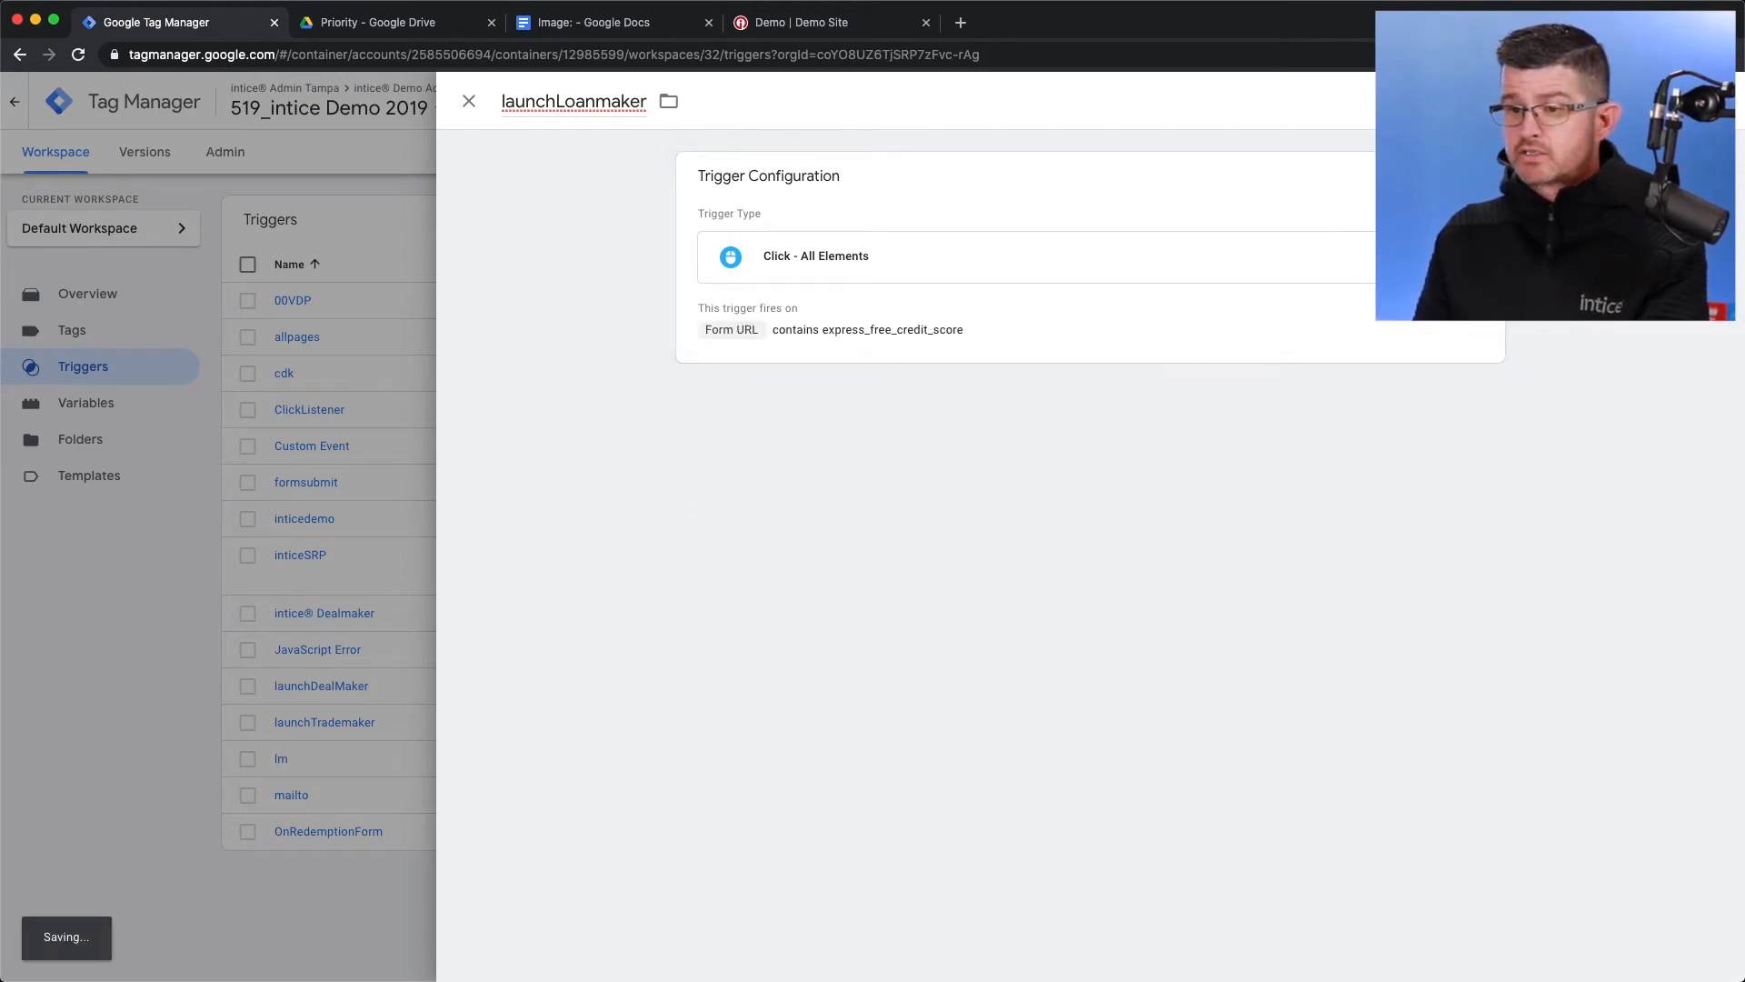
pyautogui.click(469, 100)
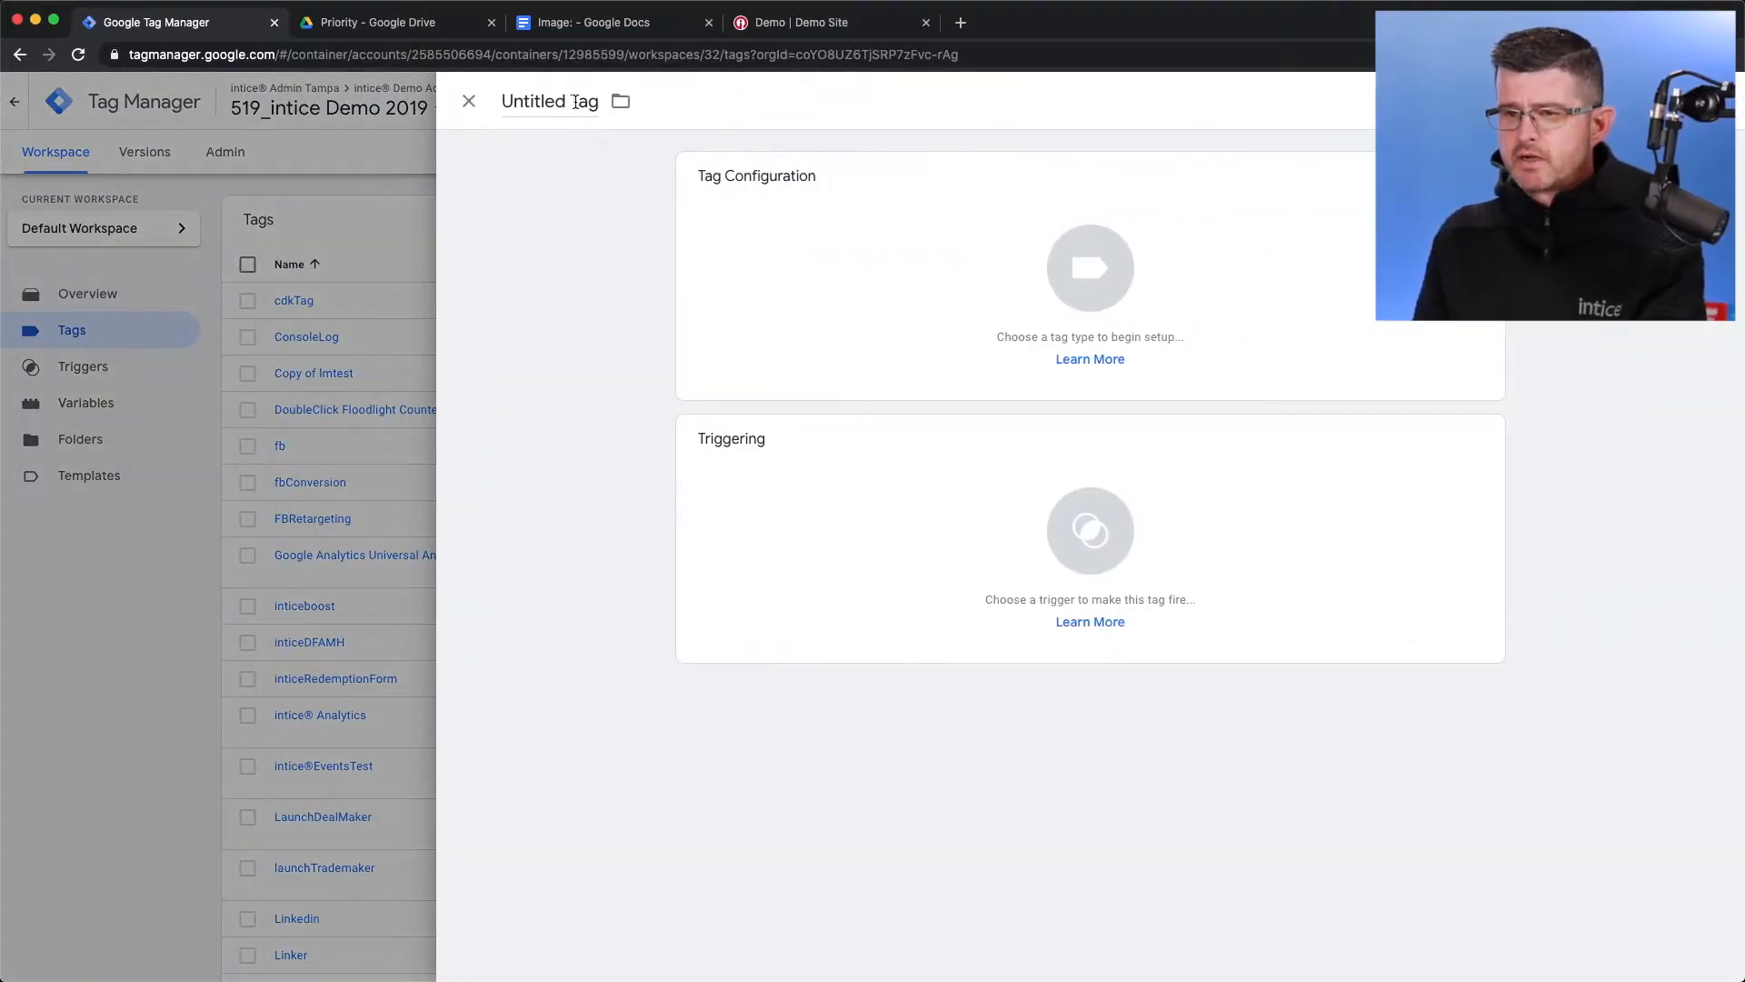
# Name the new tag launchLoanmaker, attach the launchLoanmaker trigger, and choose Universal Analytics as its type
pyautogui.doubleClick(549, 101)
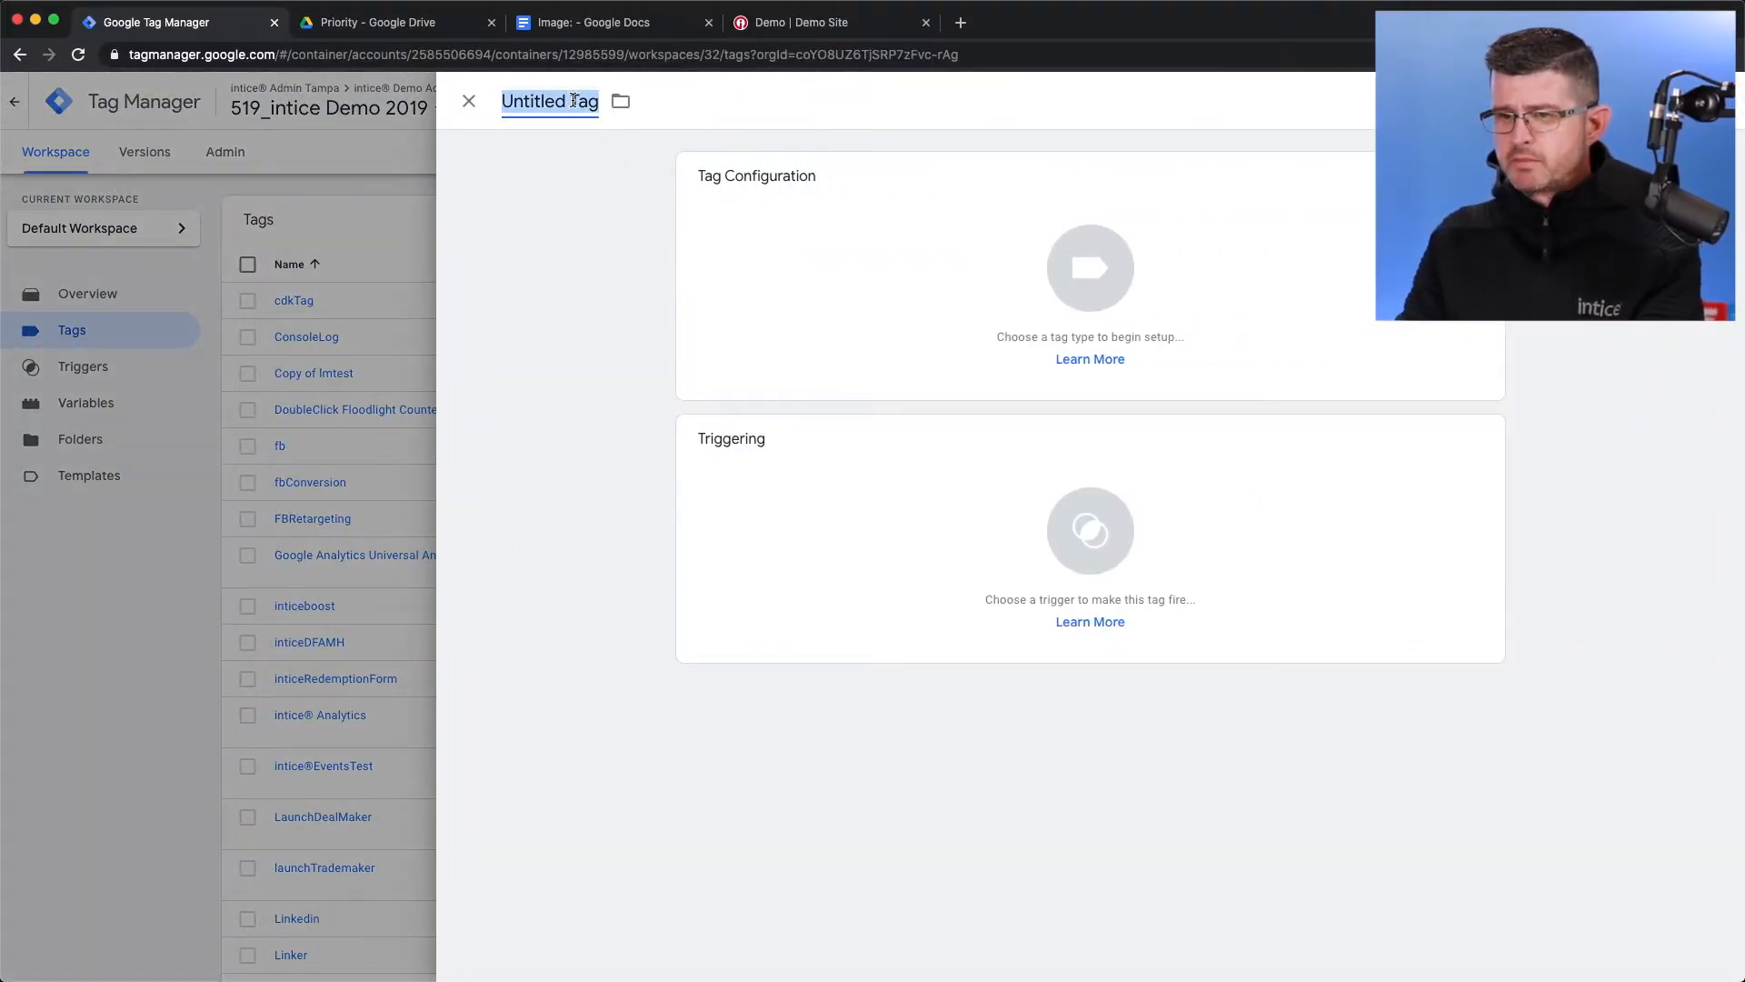
pyautogui.write('launch')
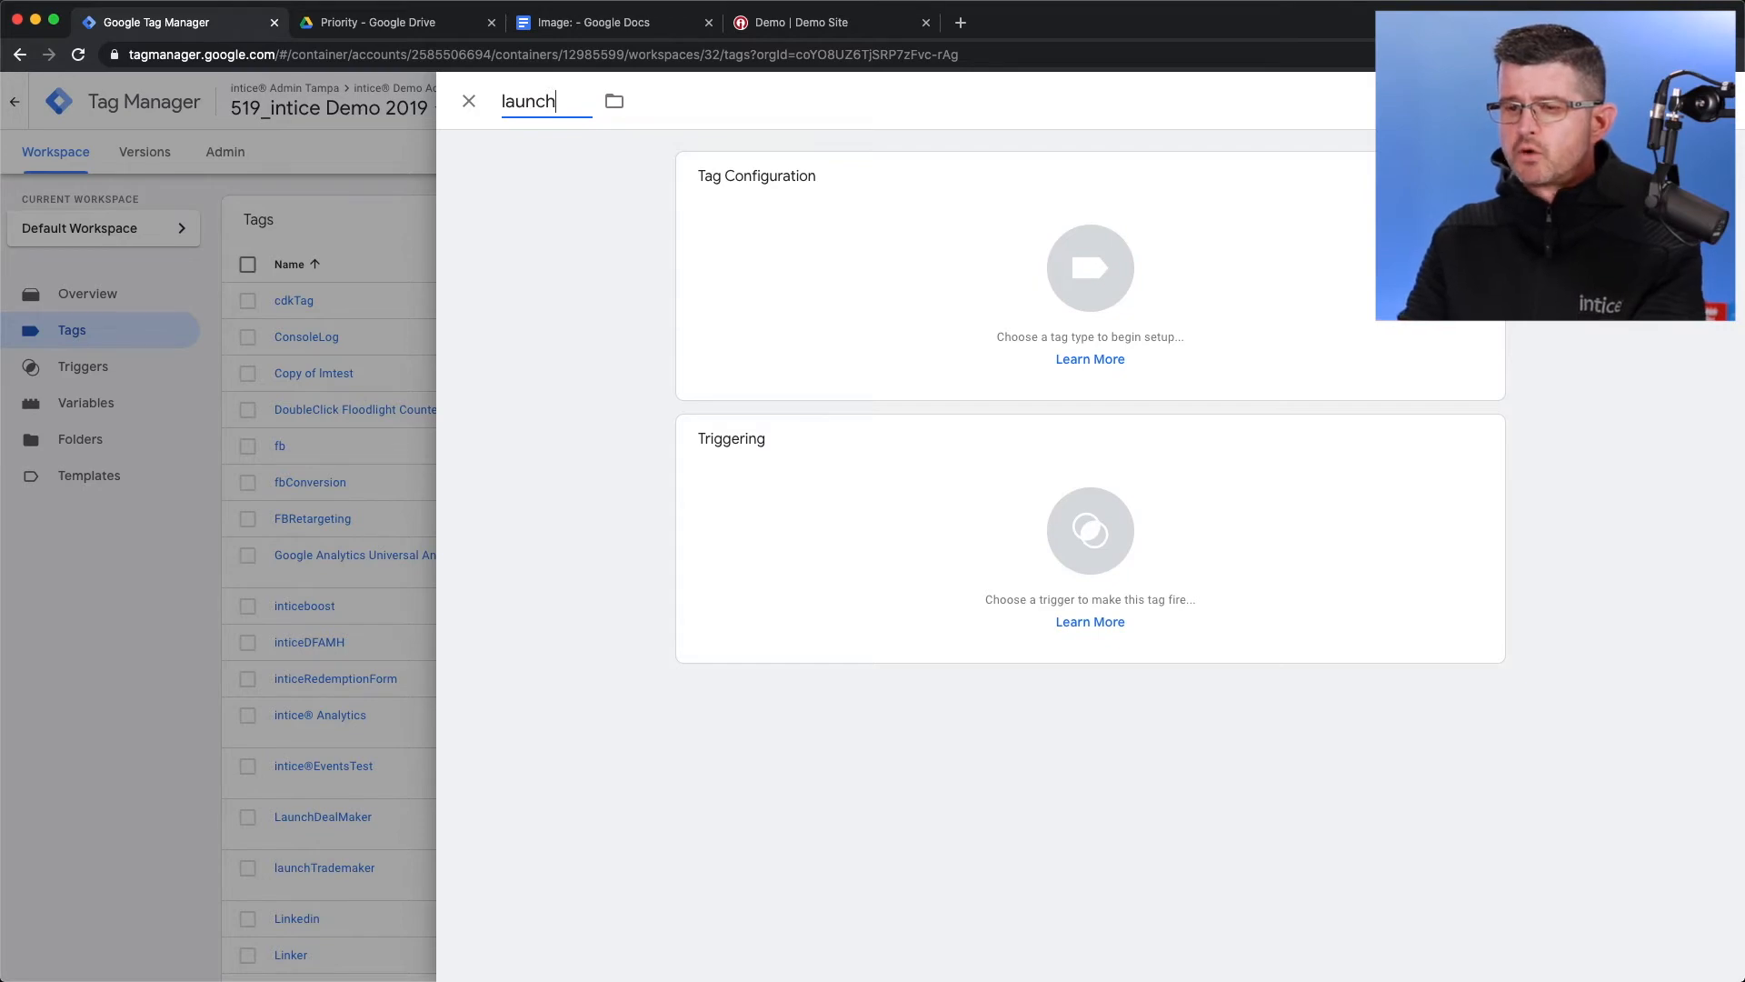
pyautogui.write('Loanmaker')
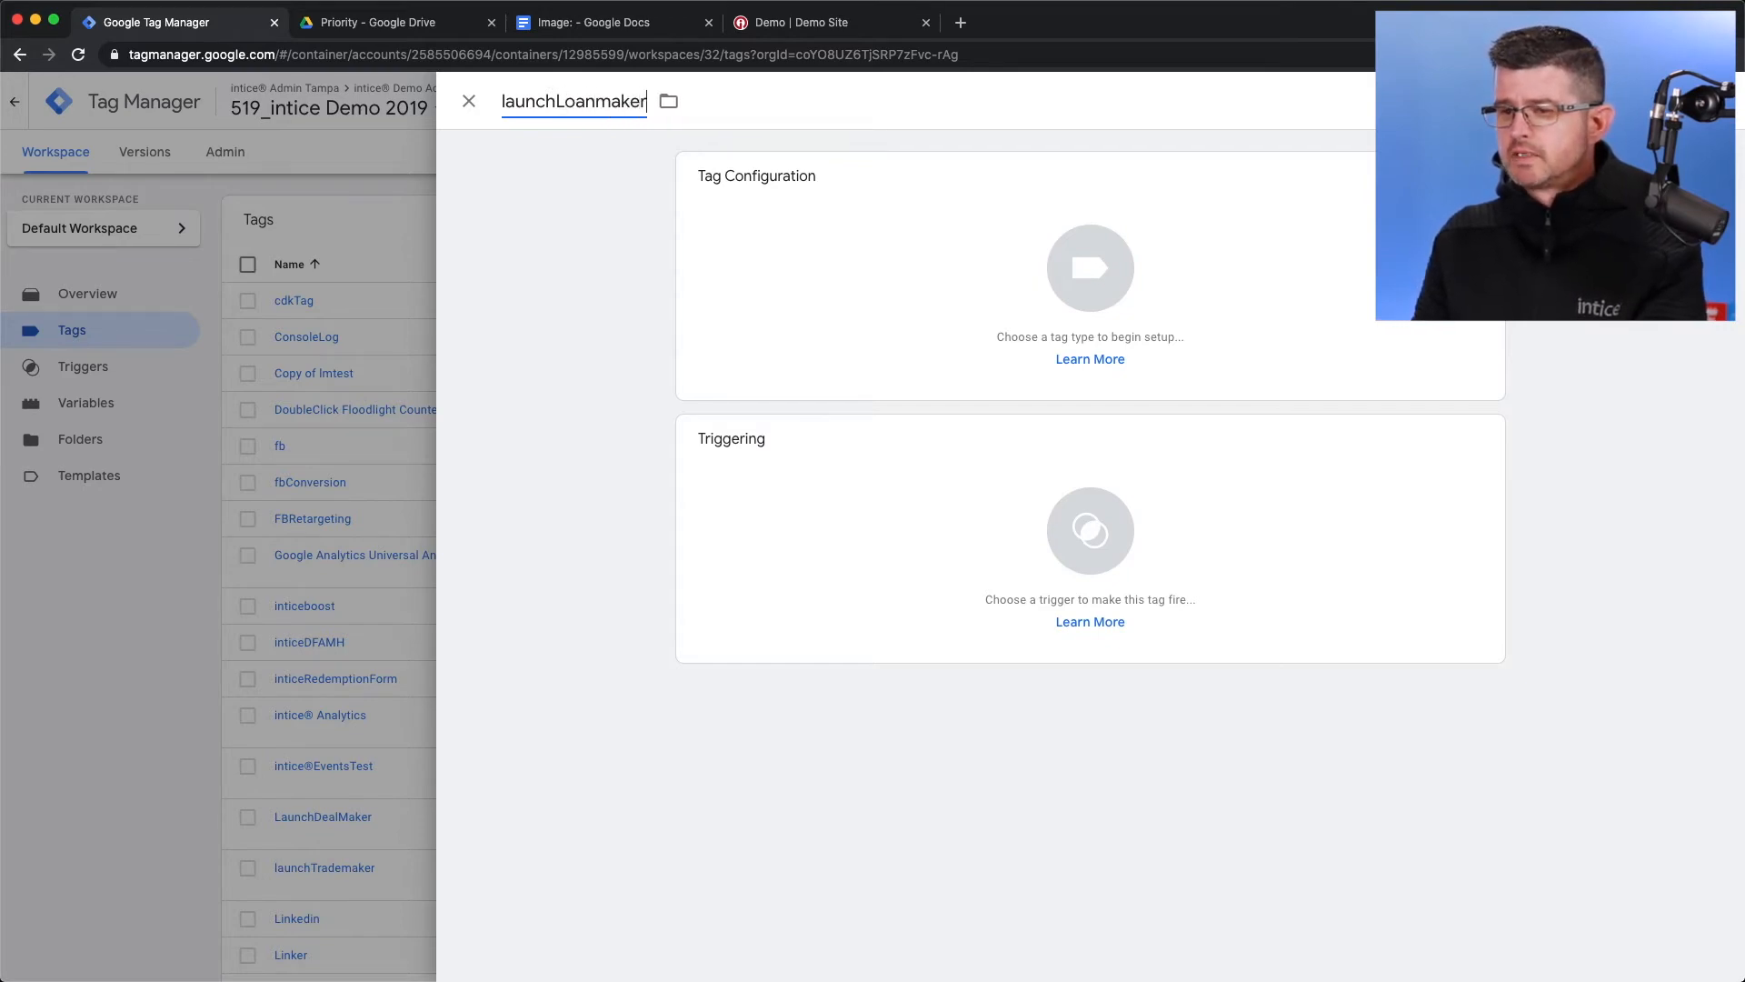
pyautogui.click(1089, 531)
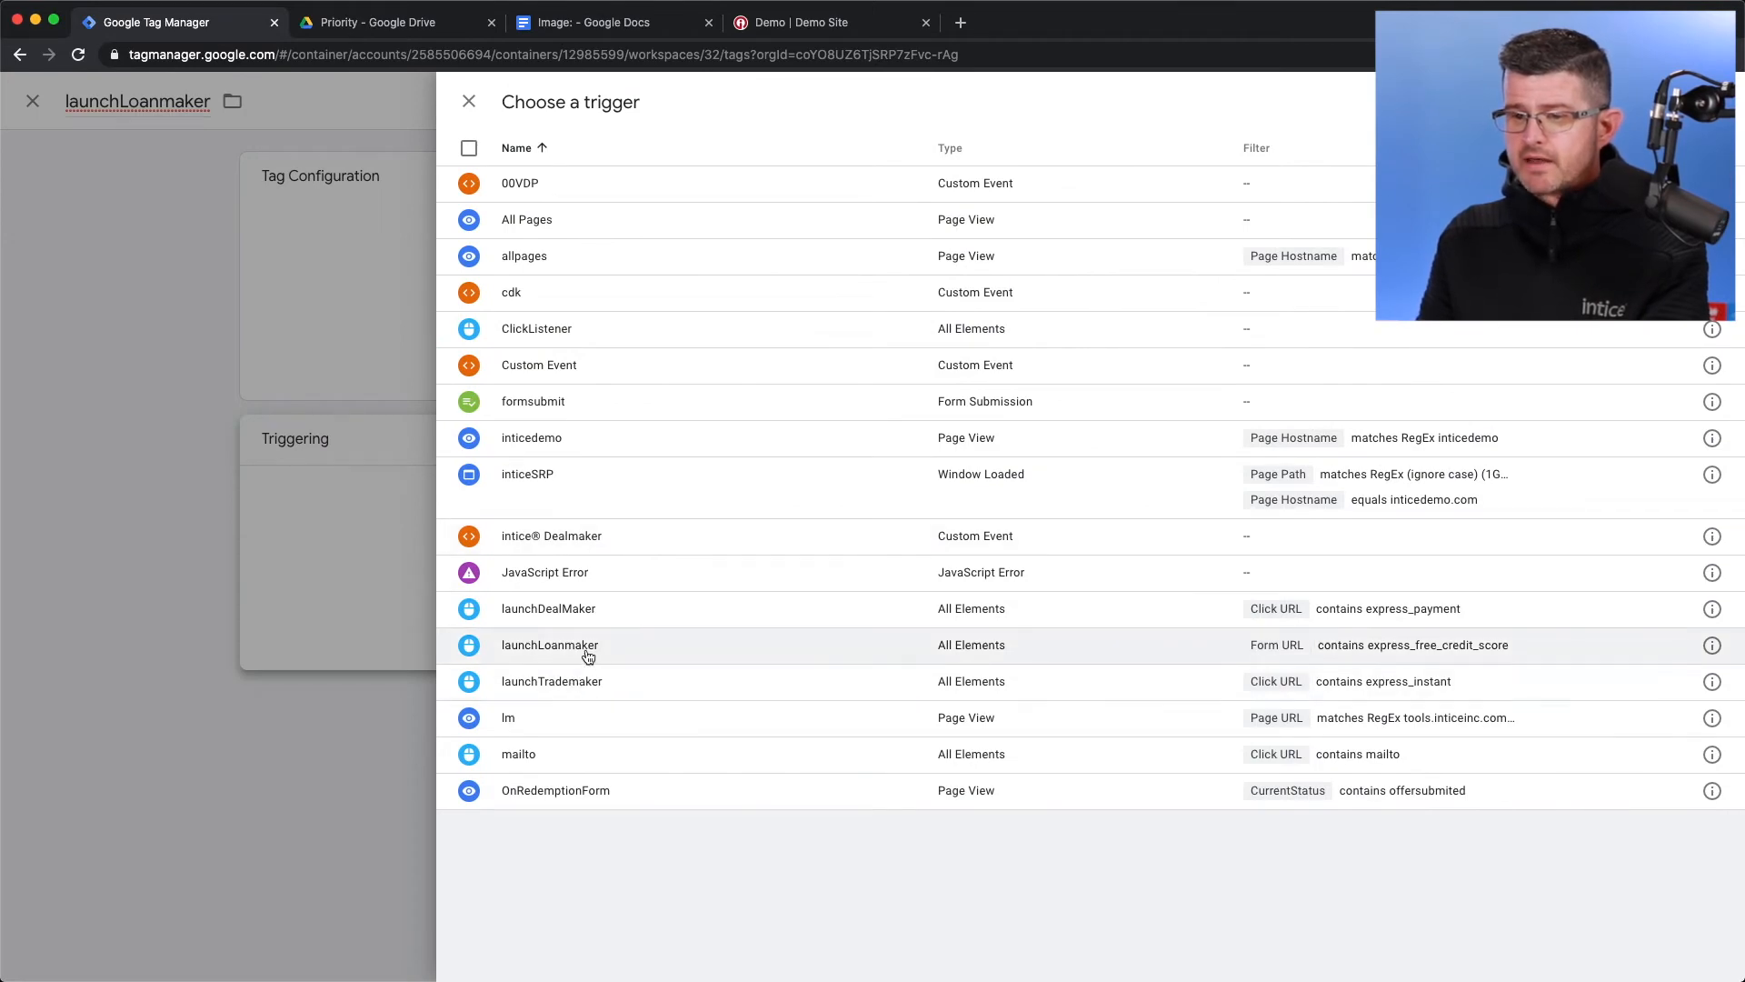
pyautogui.click(549, 645)
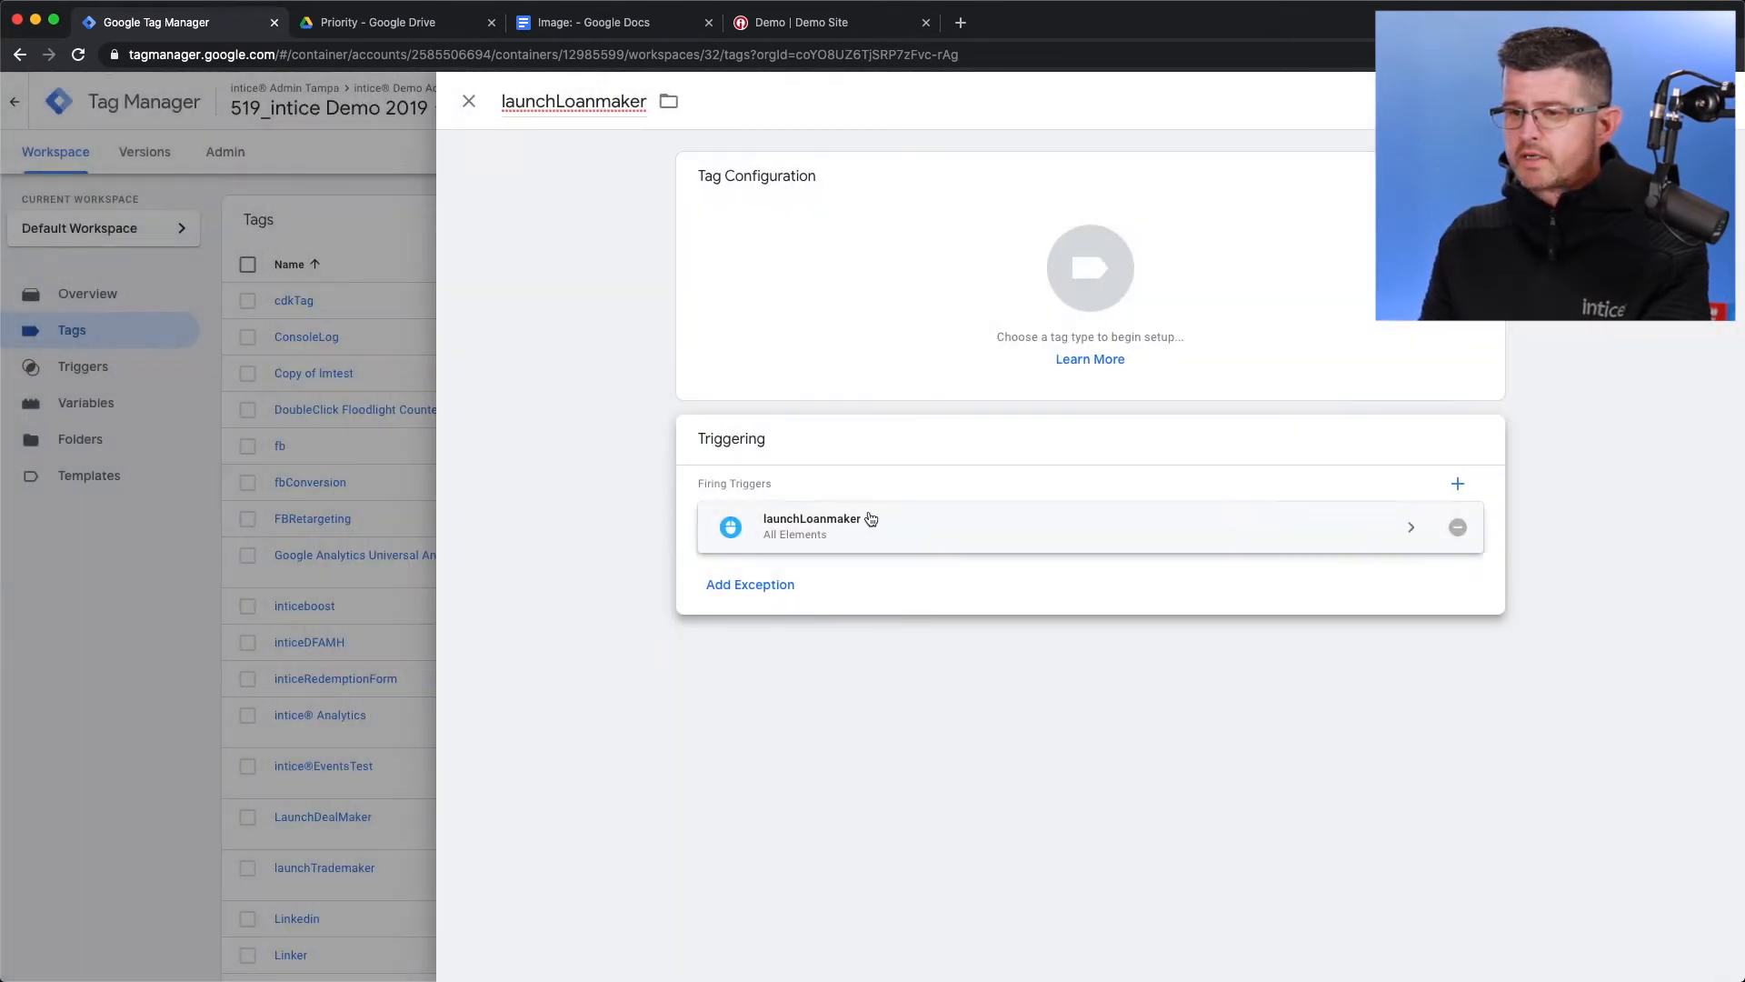
pyautogui.click(1089, 267)
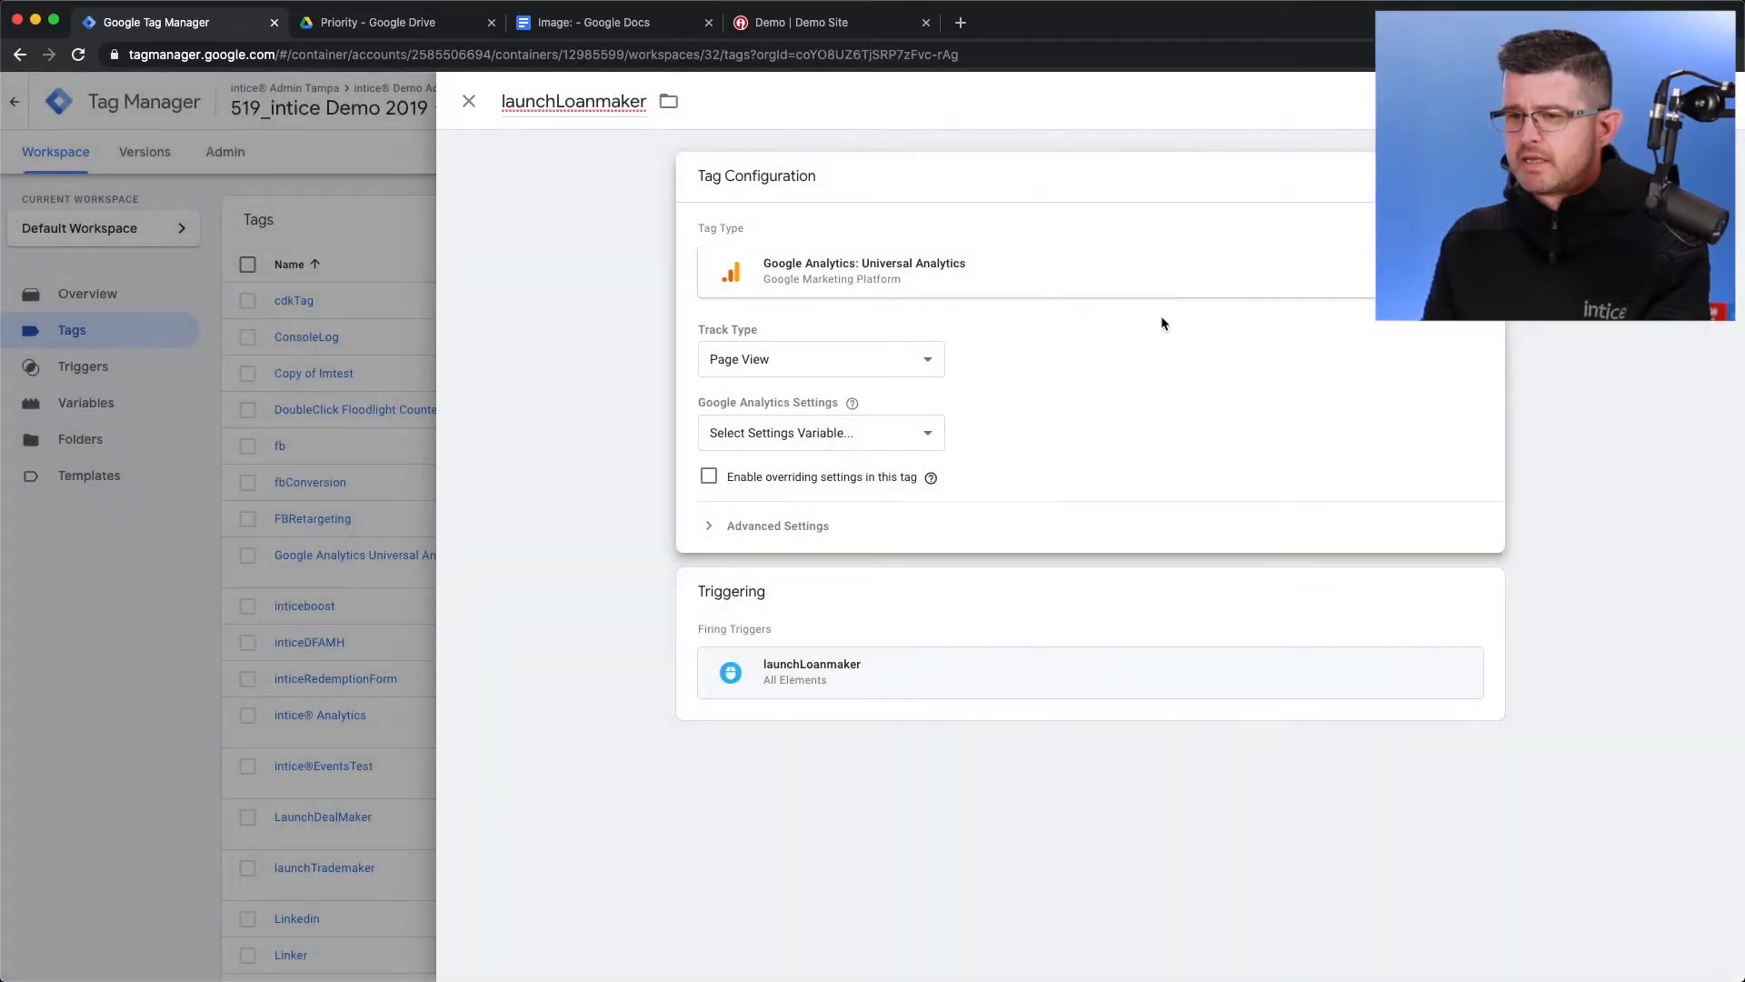
# Set Track Type to Event with category intice®, action CTA Buttons, and label launchLoanmaker
pyautogui.click(818, 358)
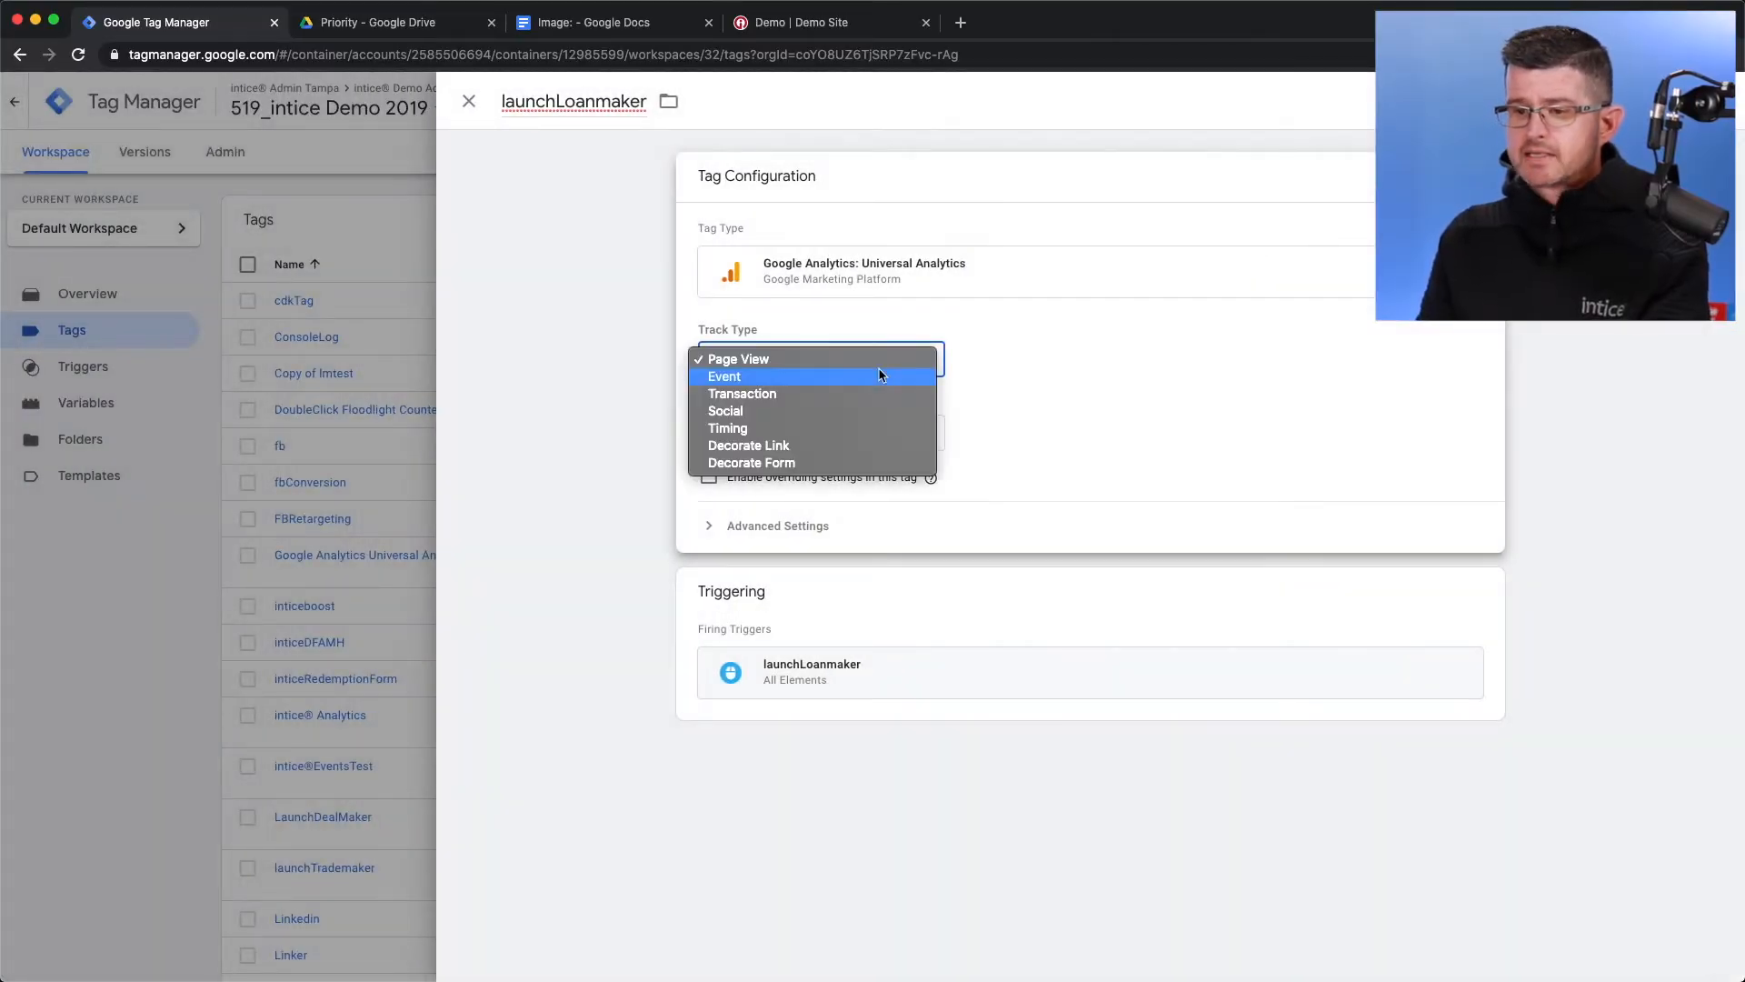
pyautogui.click(738, 358)
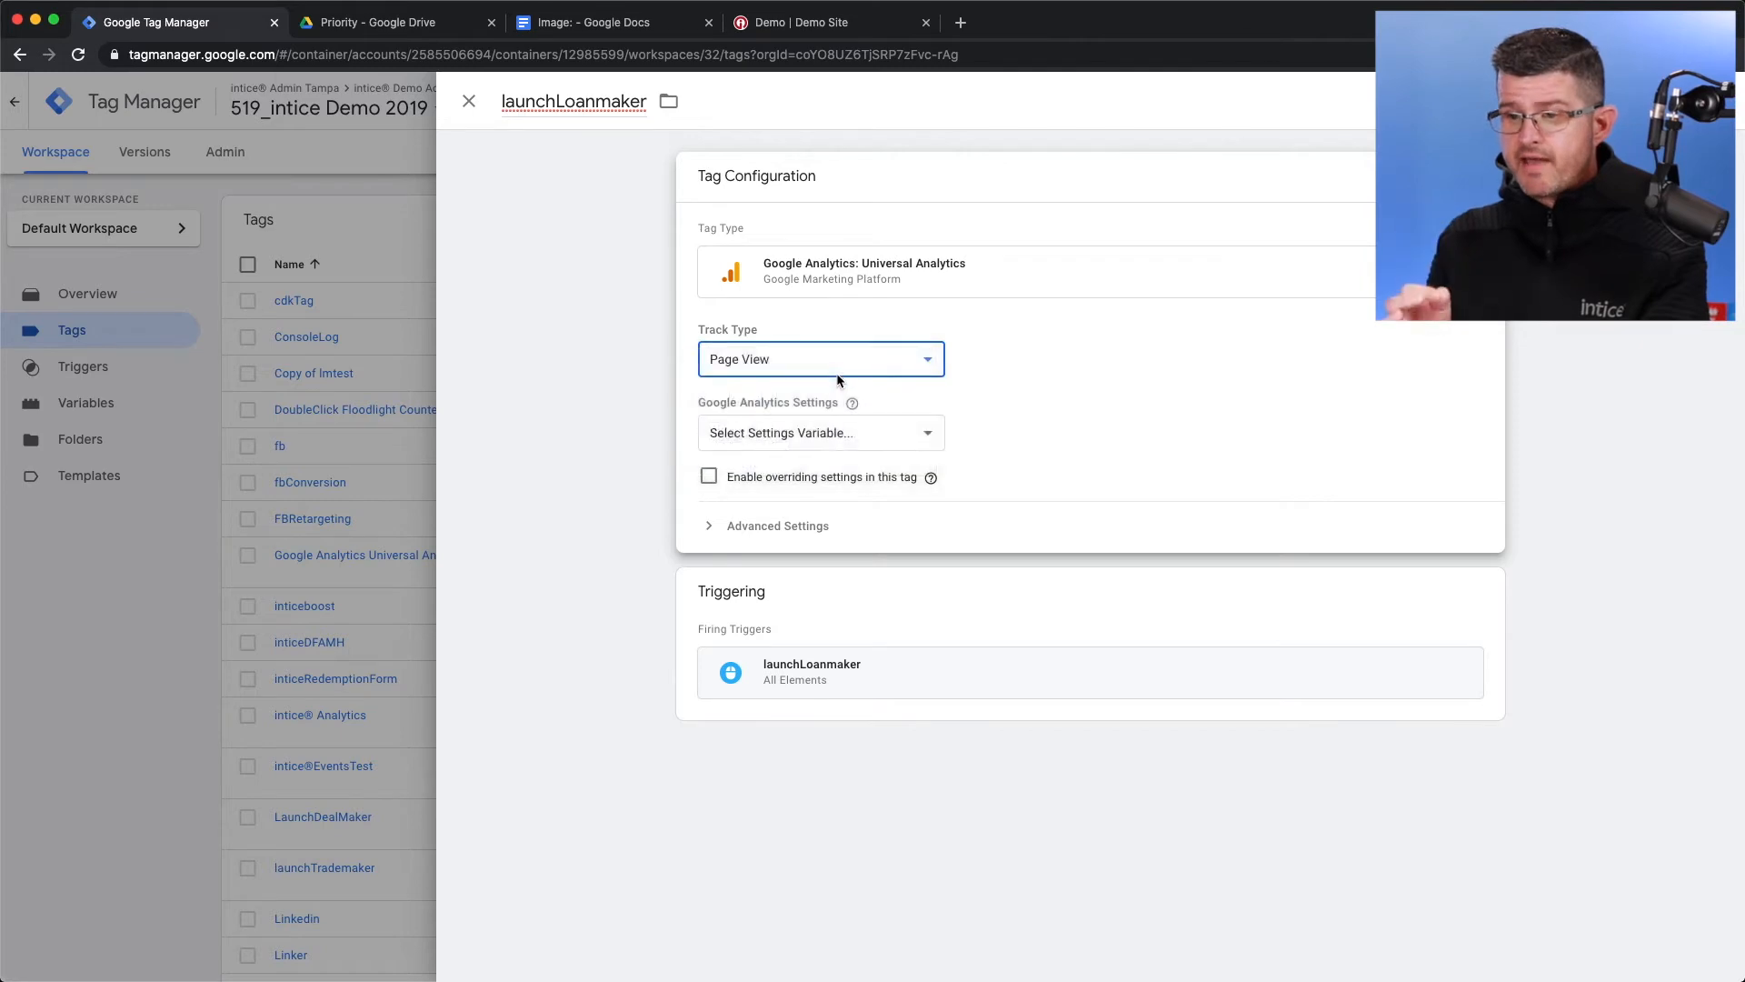
pyautogui.click(820, 358)
pyautogui.write('CTA')
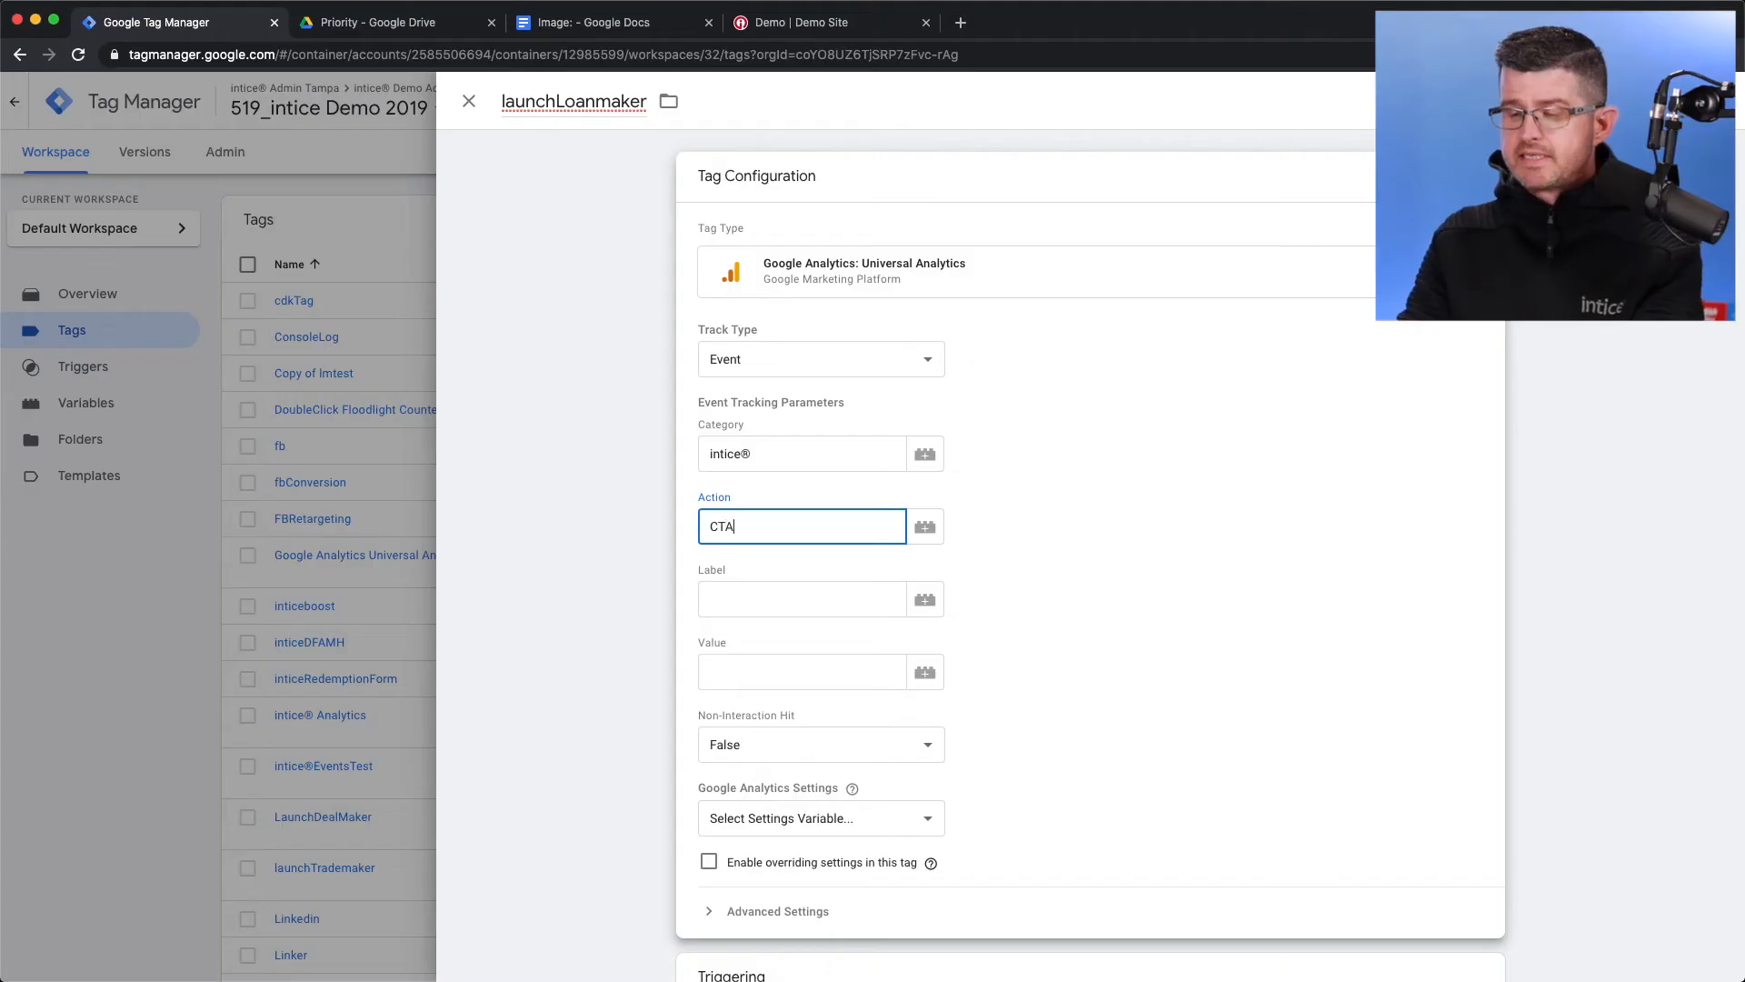
pyautogui.write('Buttons')
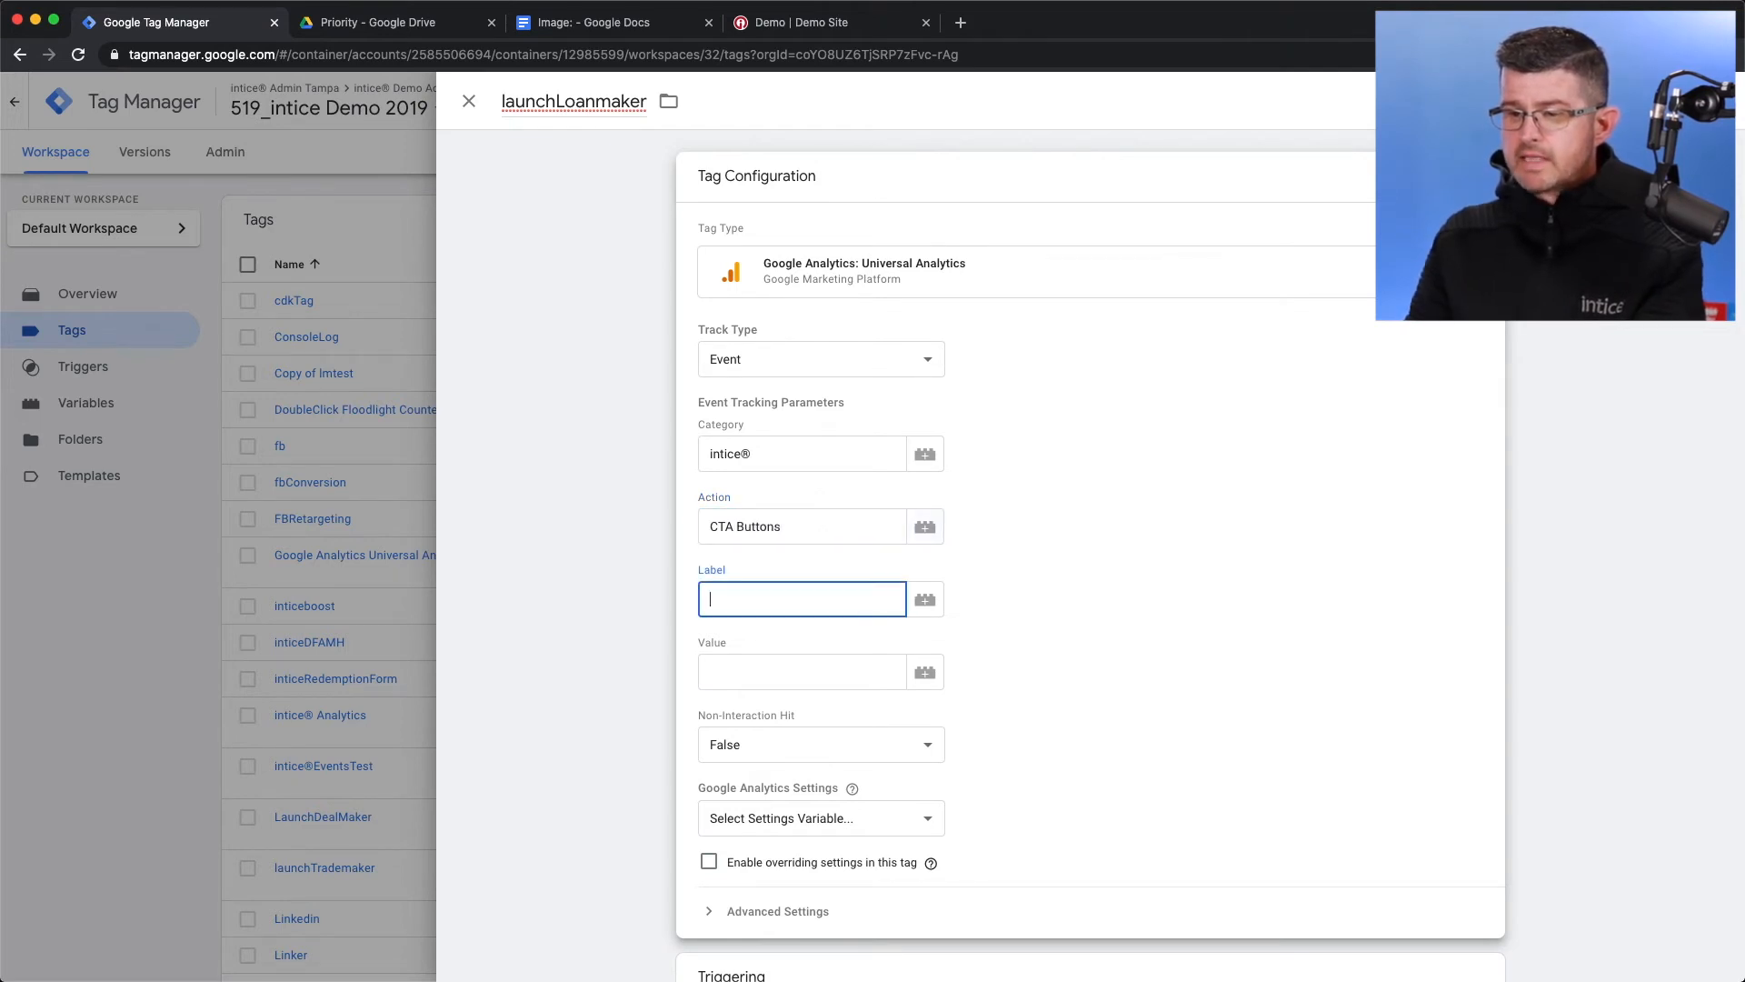
pyautogui.write('launchLoanm')
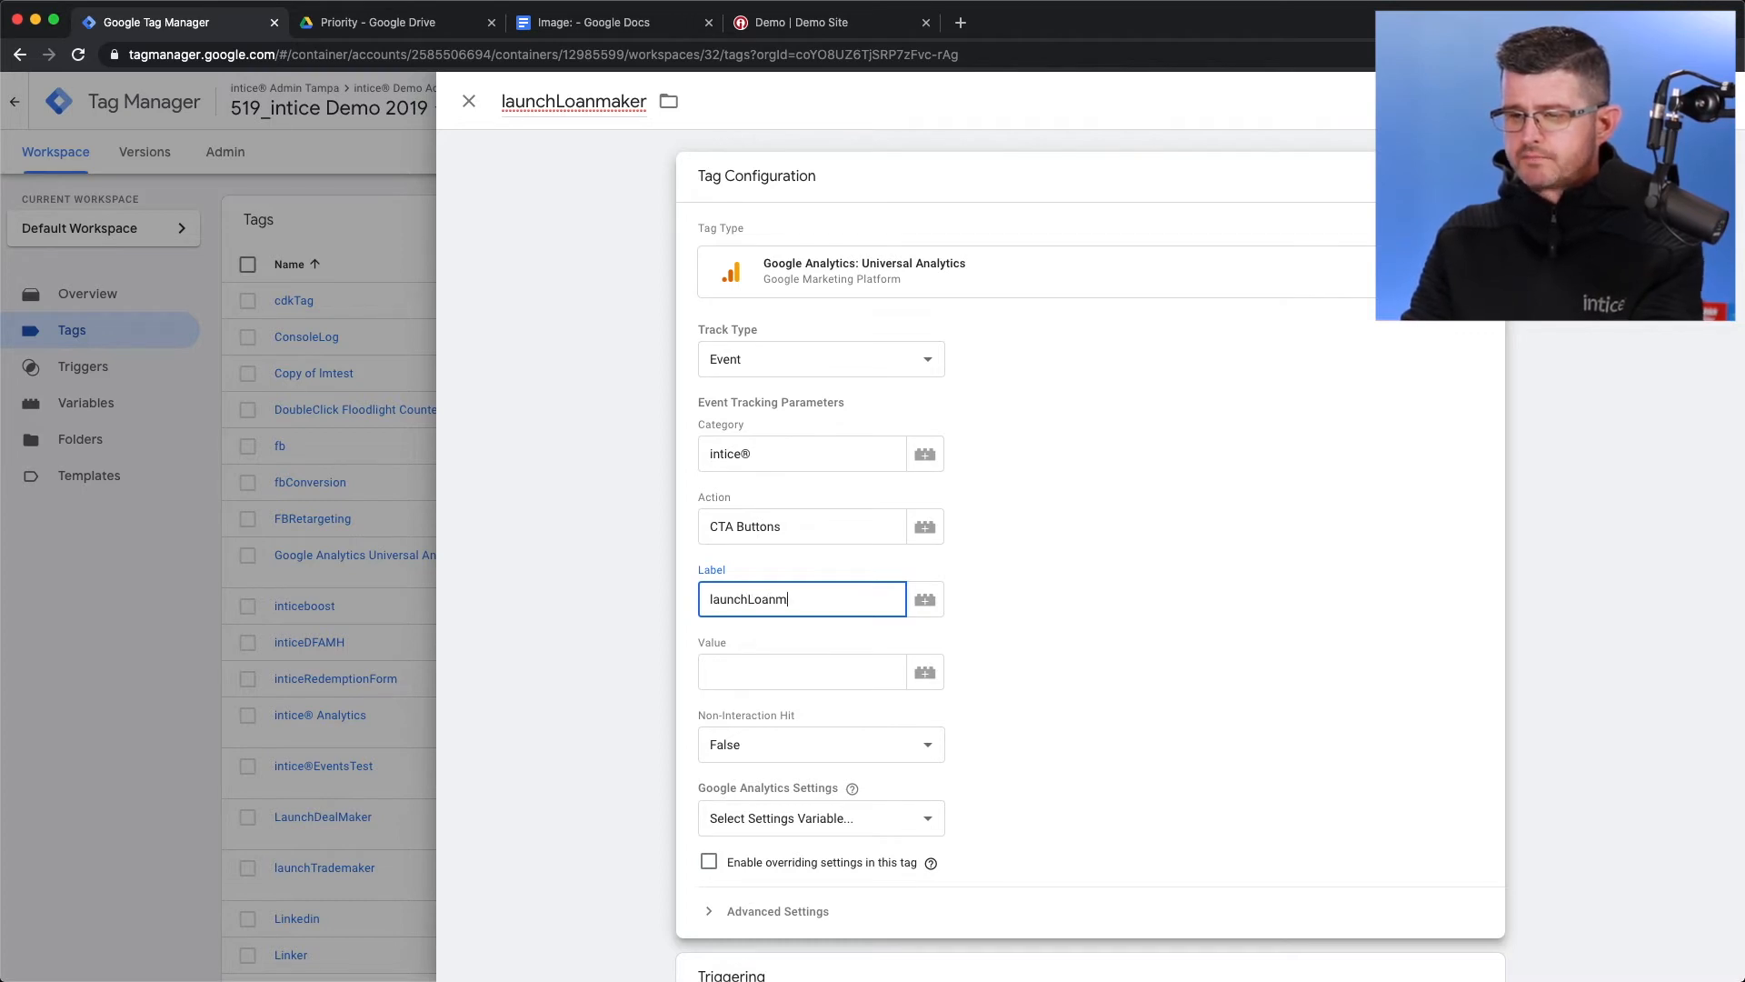
# Set the event value to 1 and Non-Interaction Hit to True
pyautogui.click(802, 671)
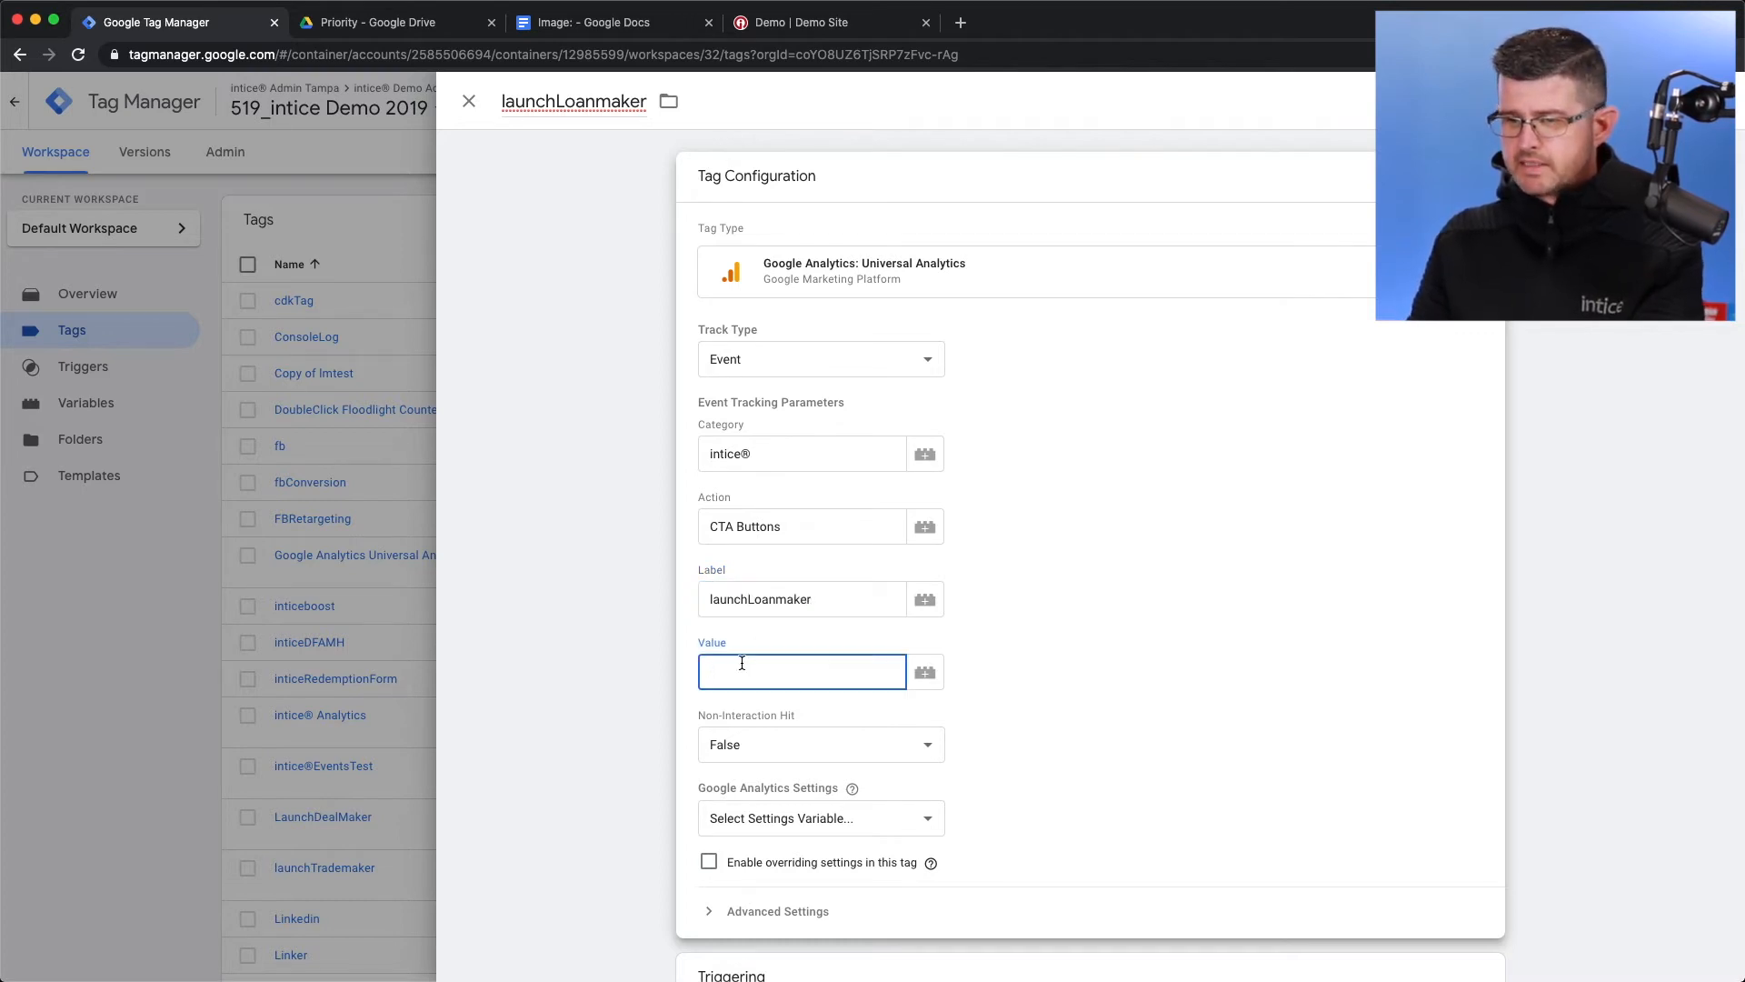
pyautogui.write('1')
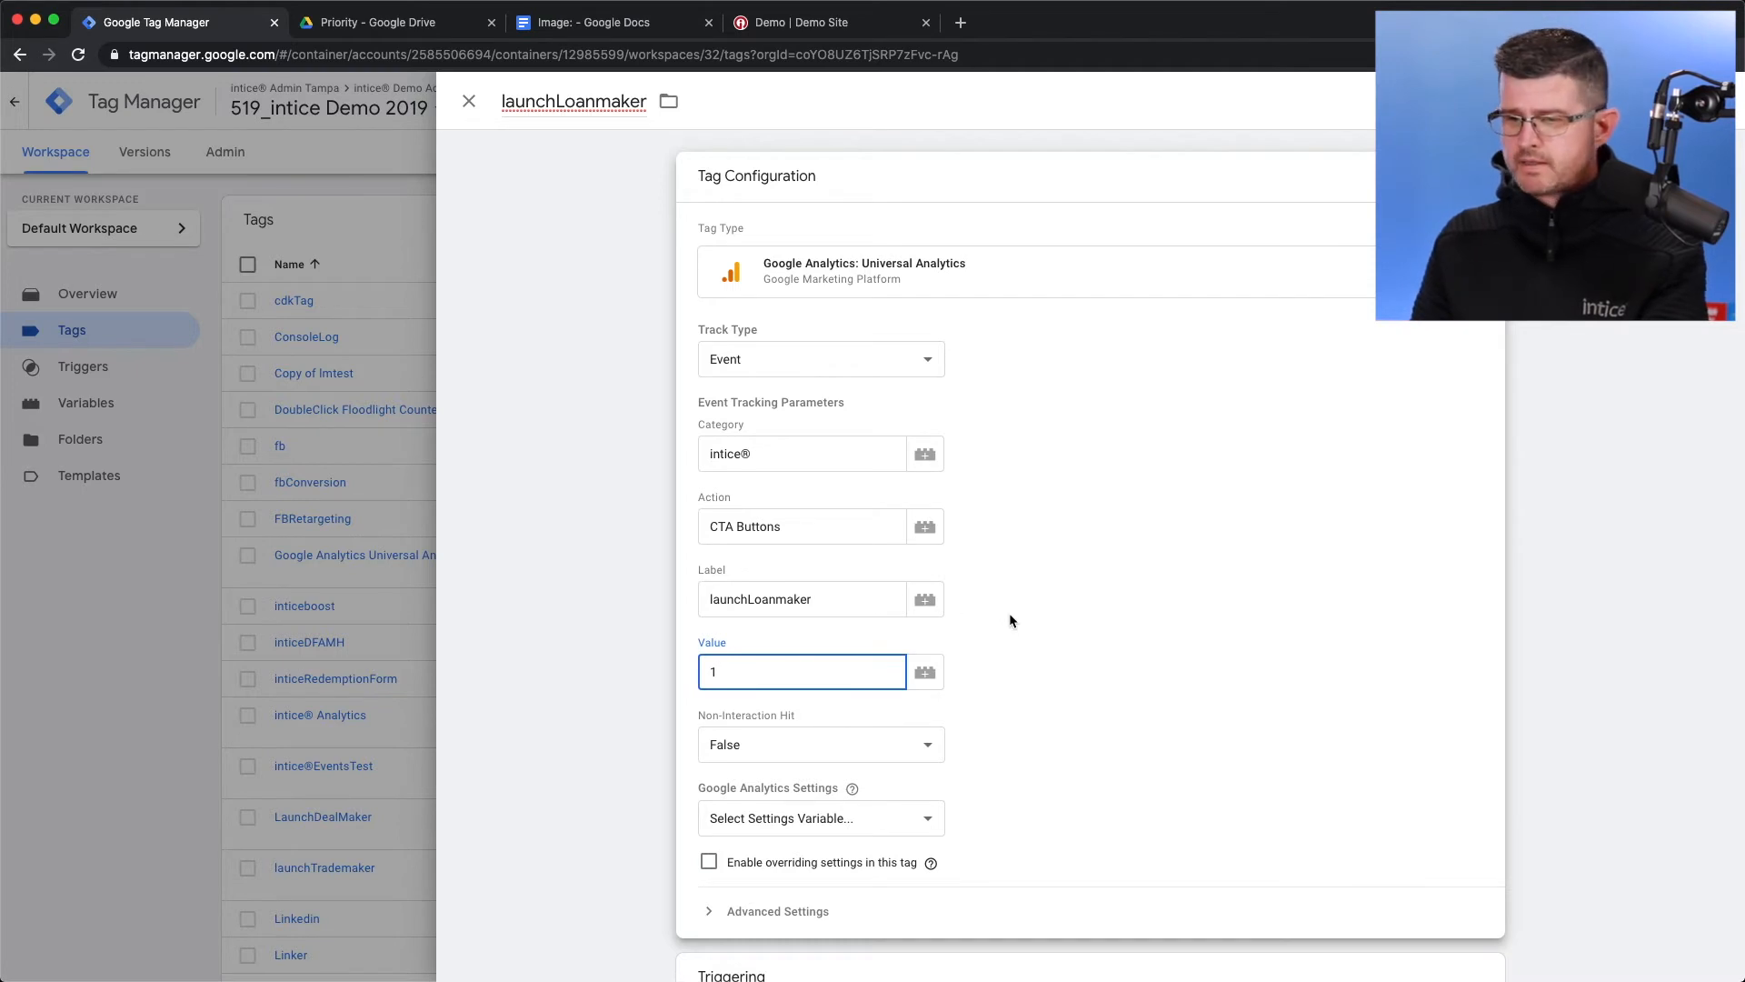
pyautogui.click(820, 744)
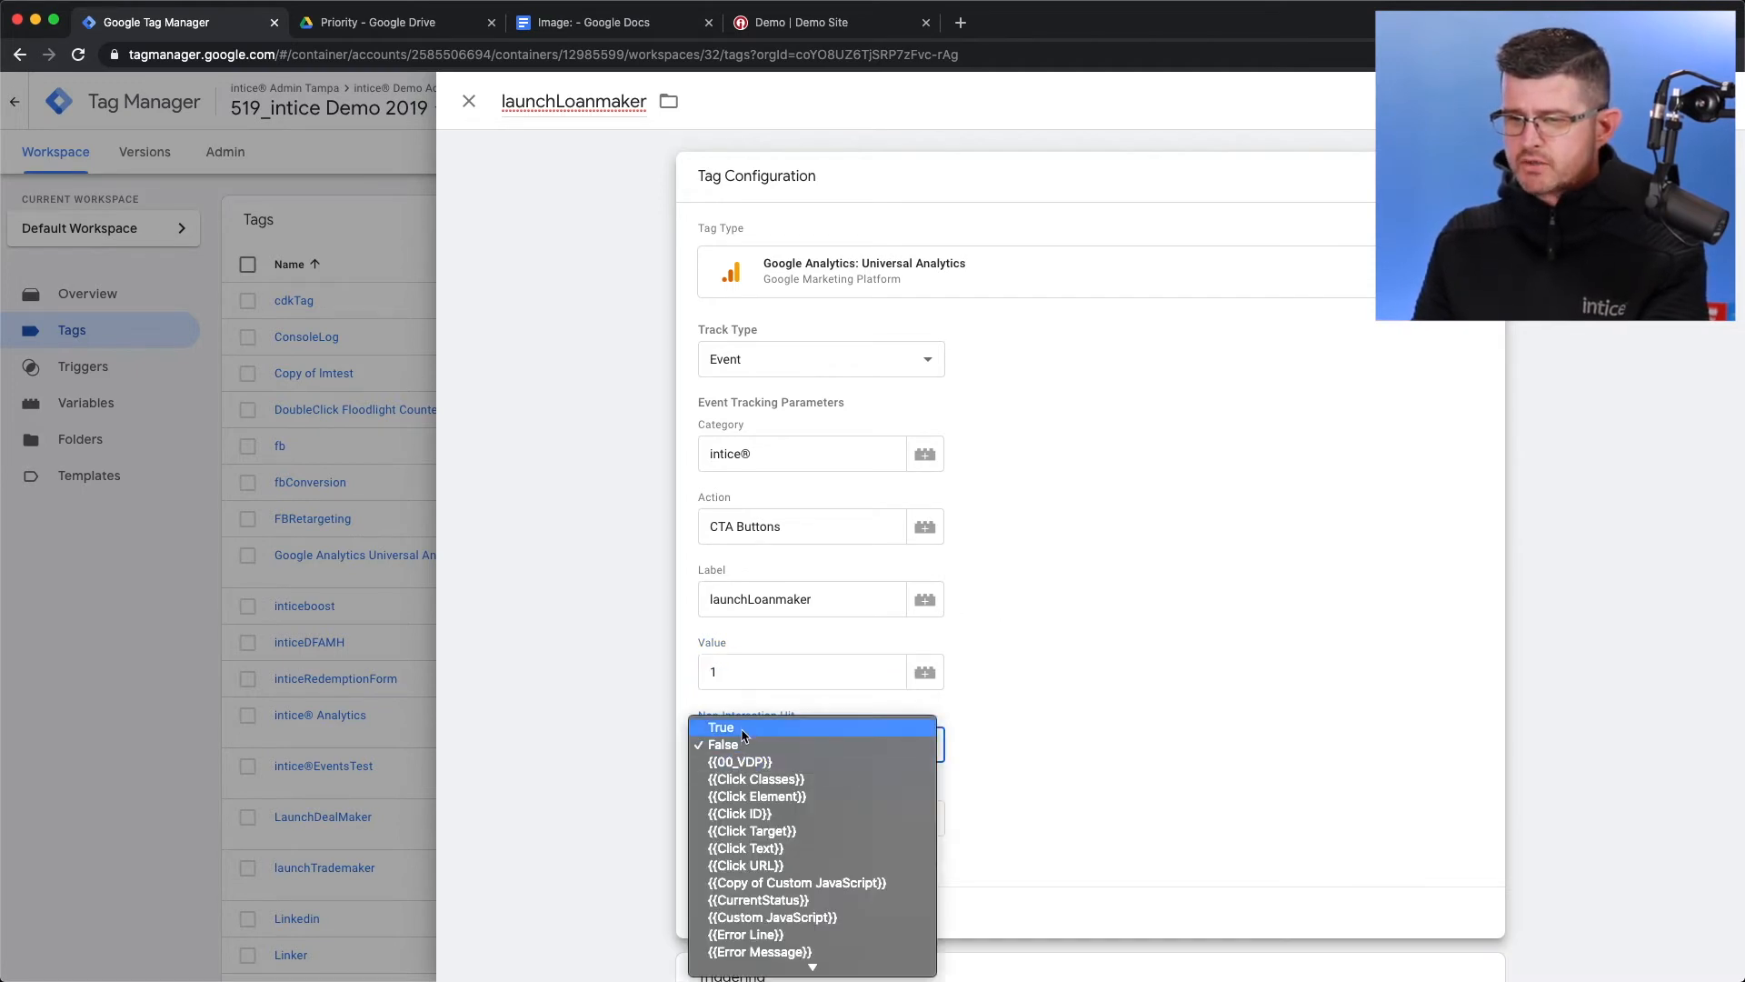
pyautogui.click(721, 728)
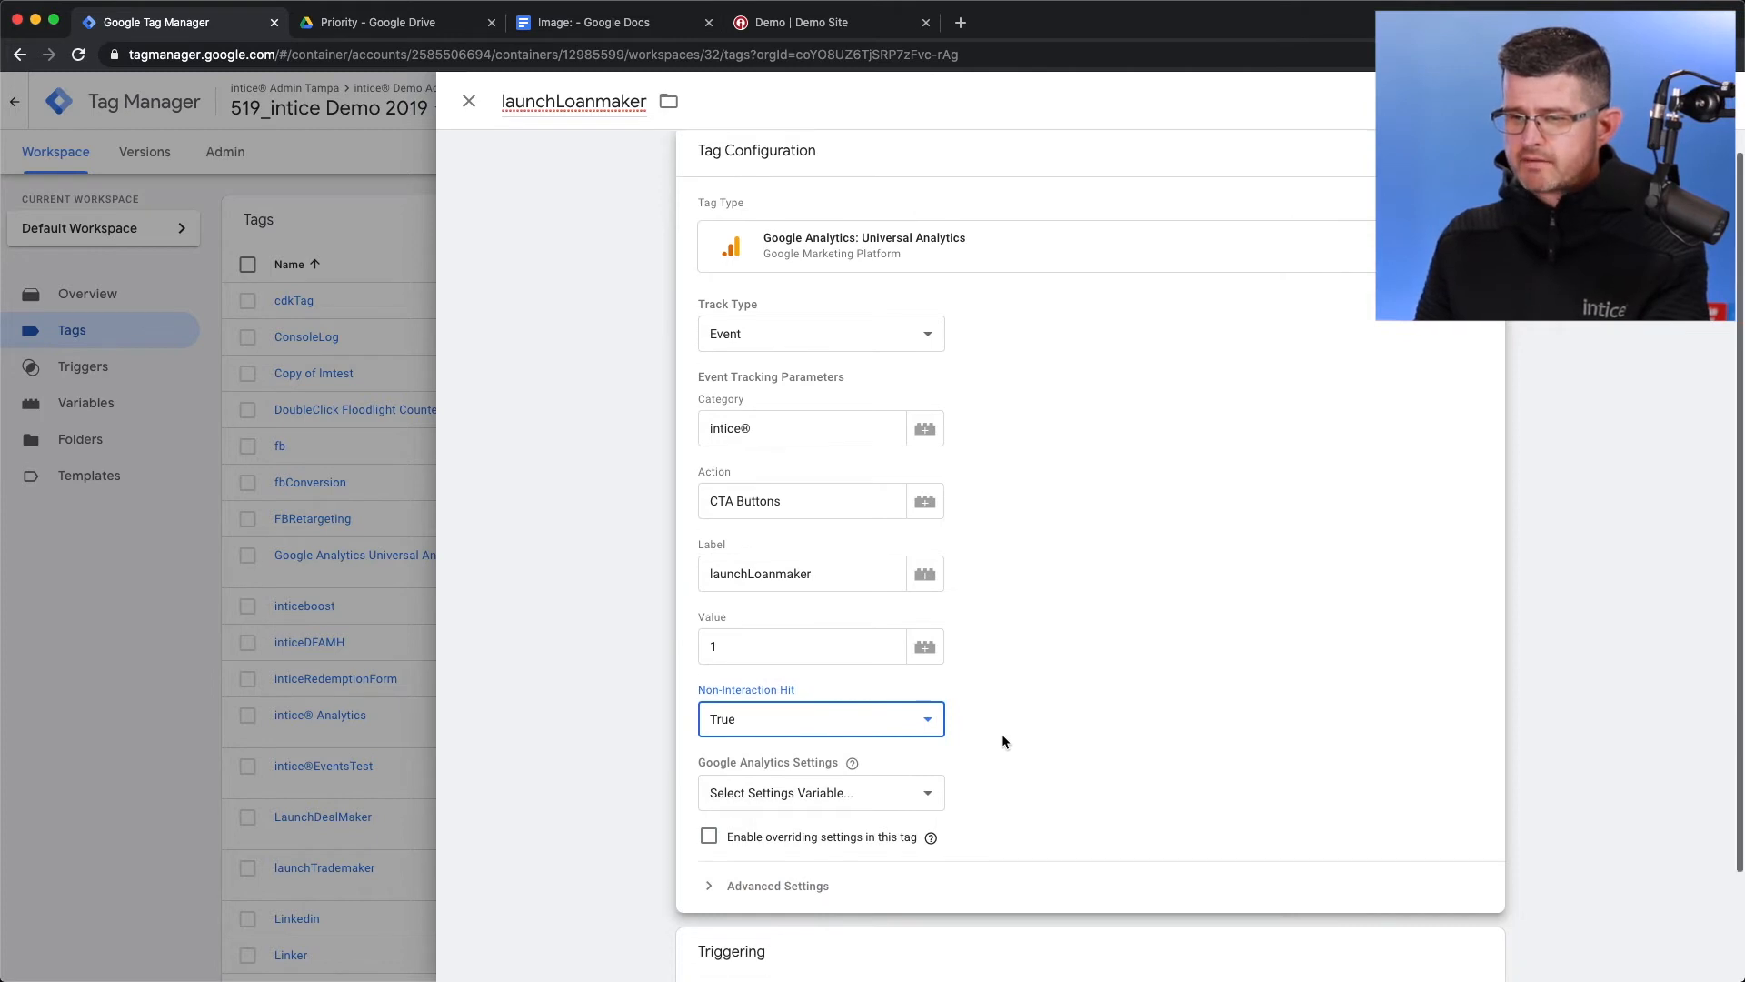
pyautogui.click(820, 792)
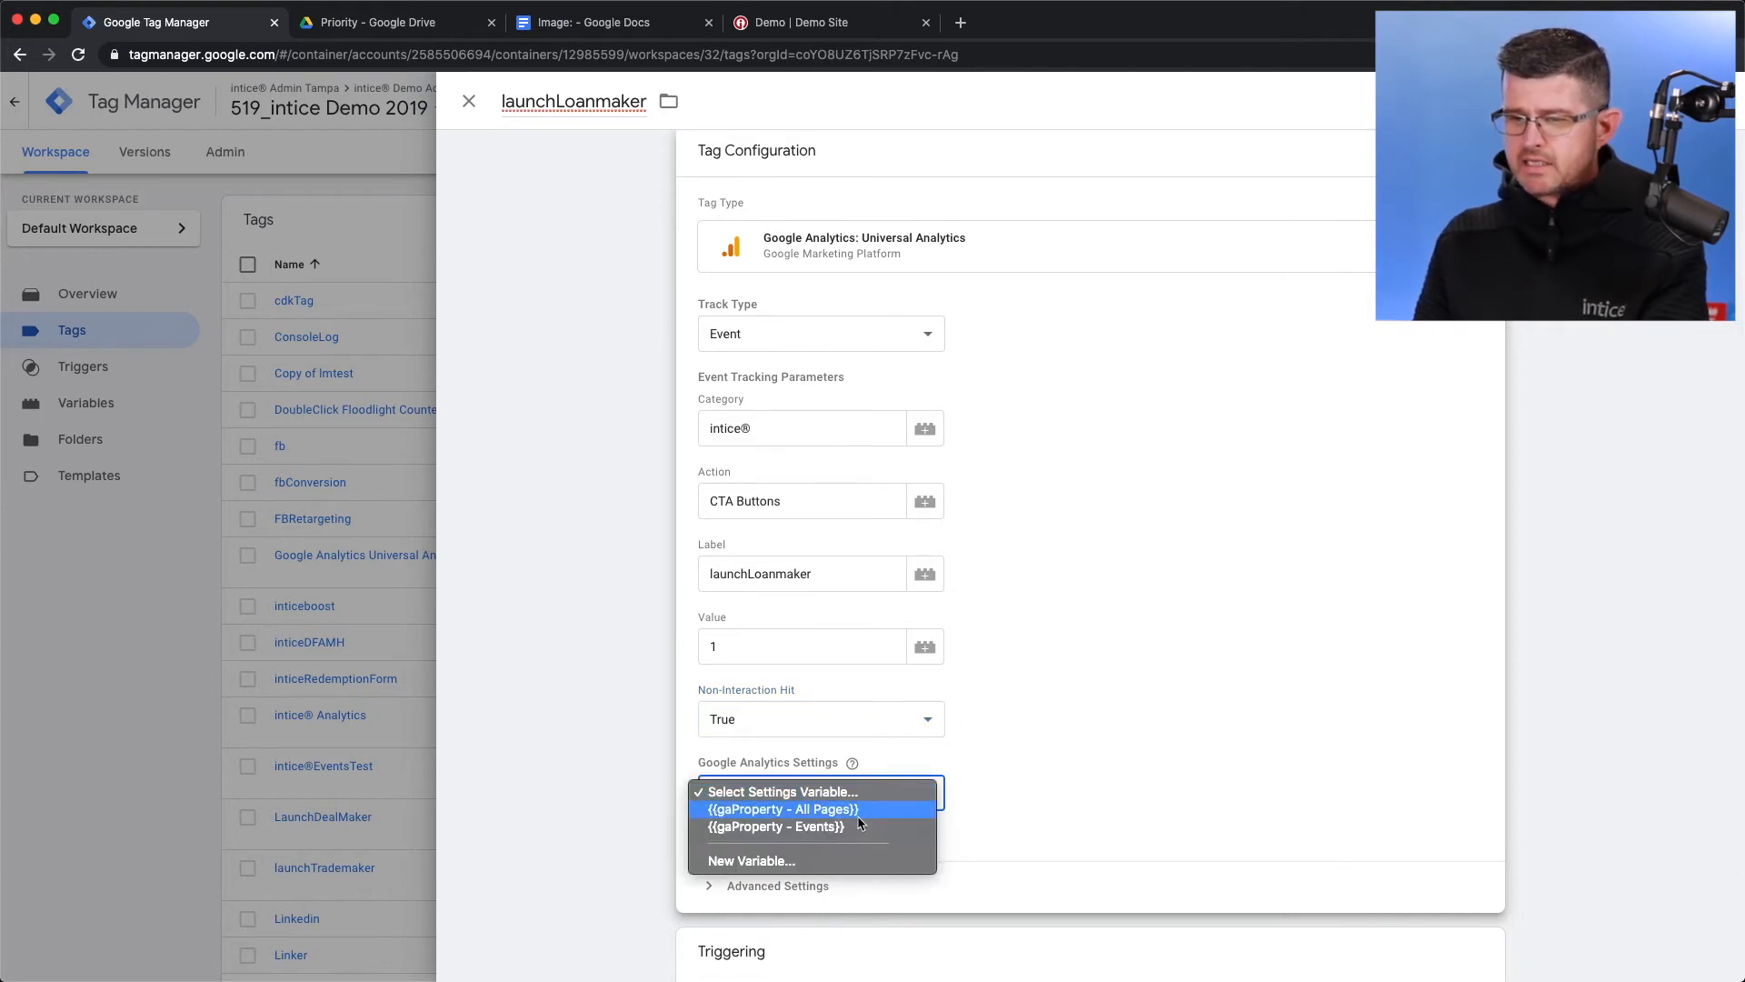